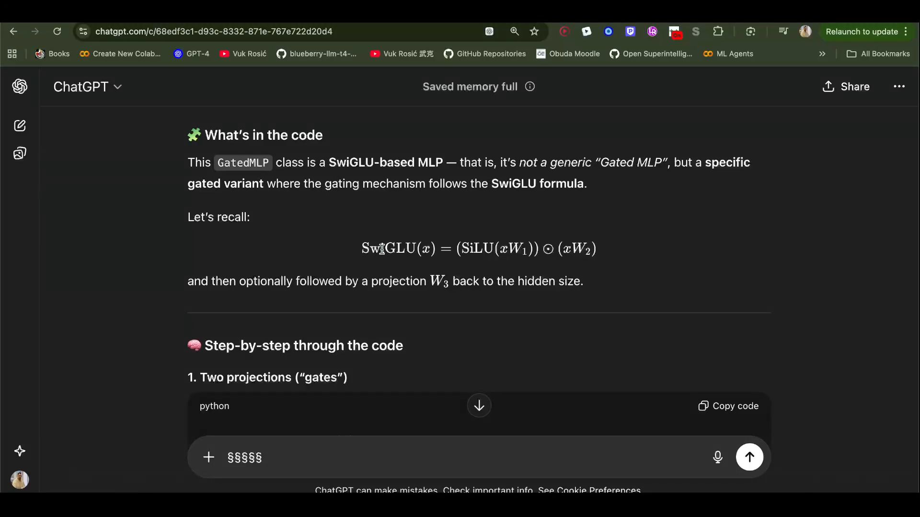
- Highlight SwiGLU(x) in the formula, then scroll through the GatedMLP forward code
drag(362, 248, 437, 248)
text(§)
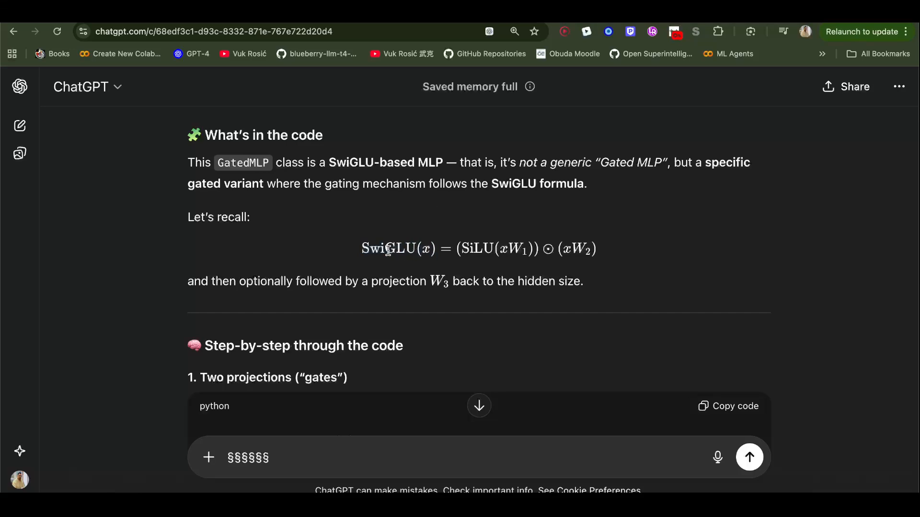
drag(362, 248, 437, 248)
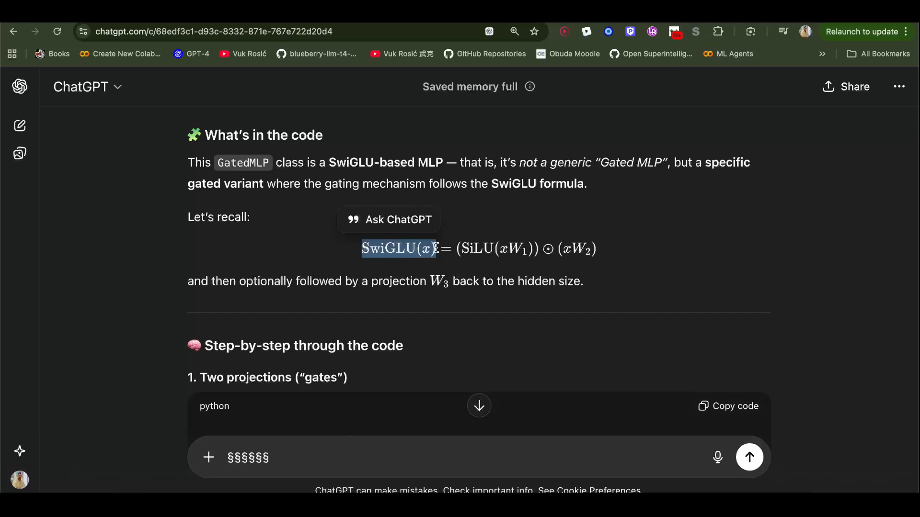
scroll(down, 3)
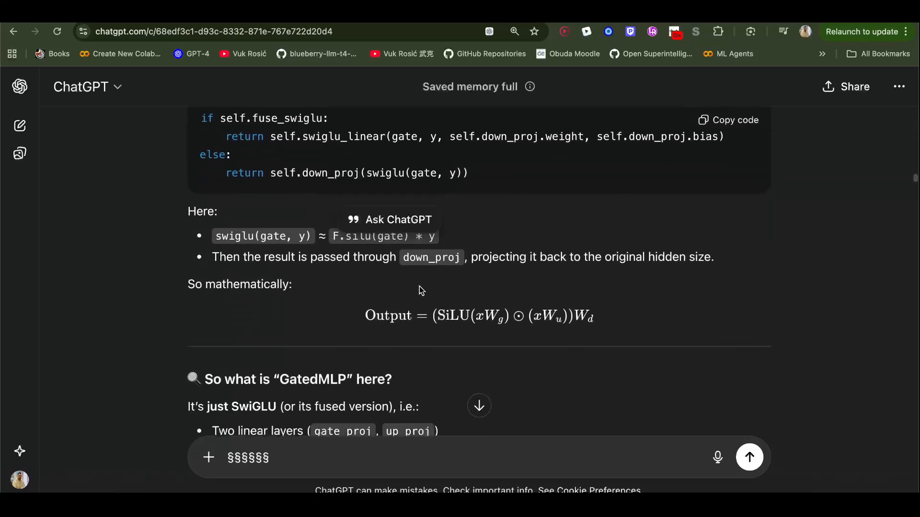
scroll(down, 3)
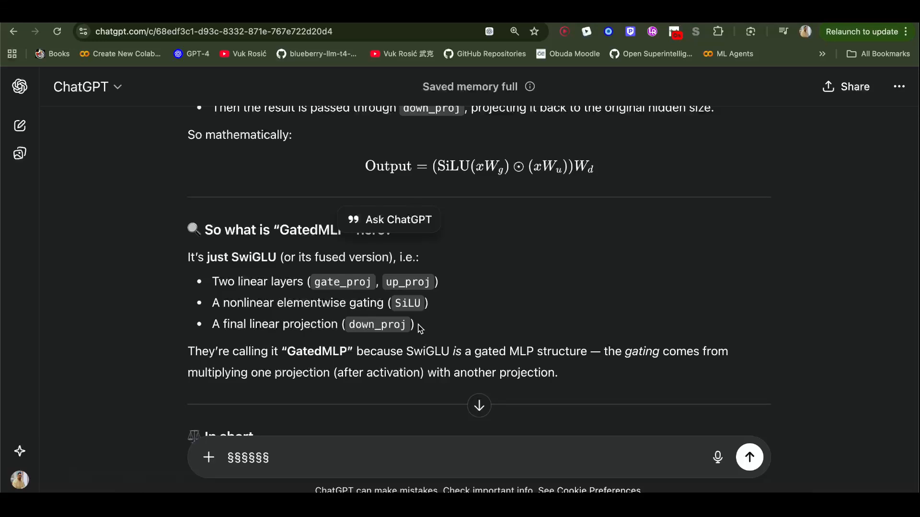
scroll(down, 3)
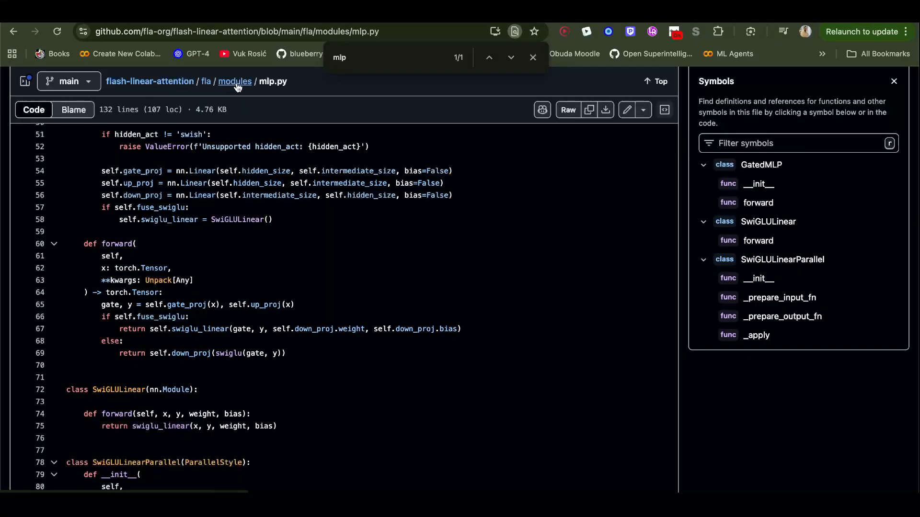
click(533, 57)
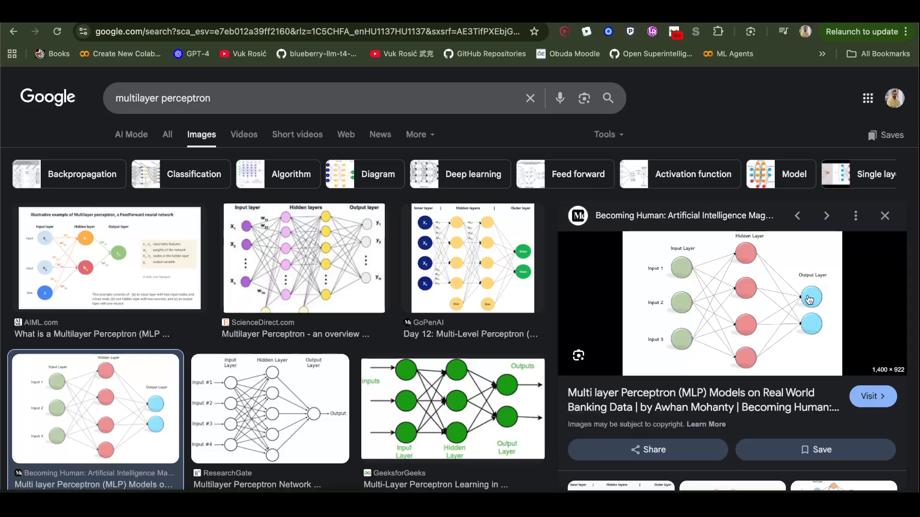
mouse_move(662, 260)
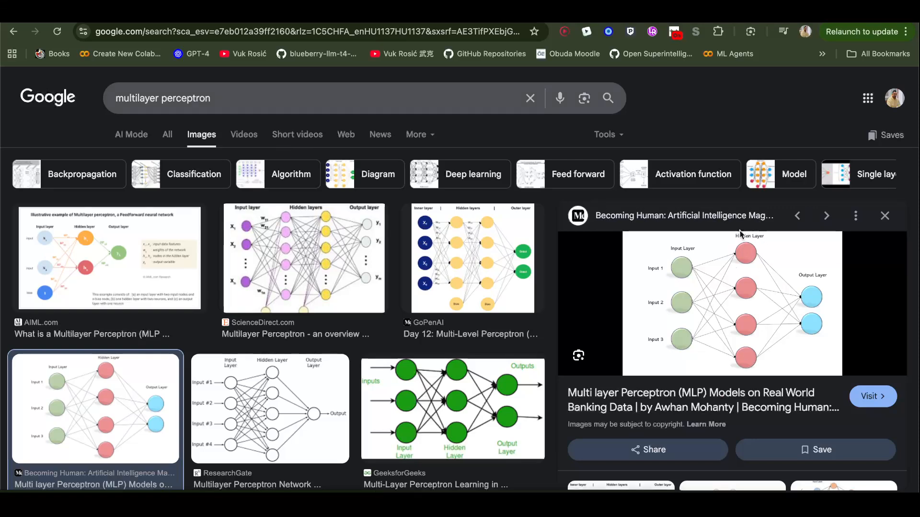
mouse_move(741, 339)
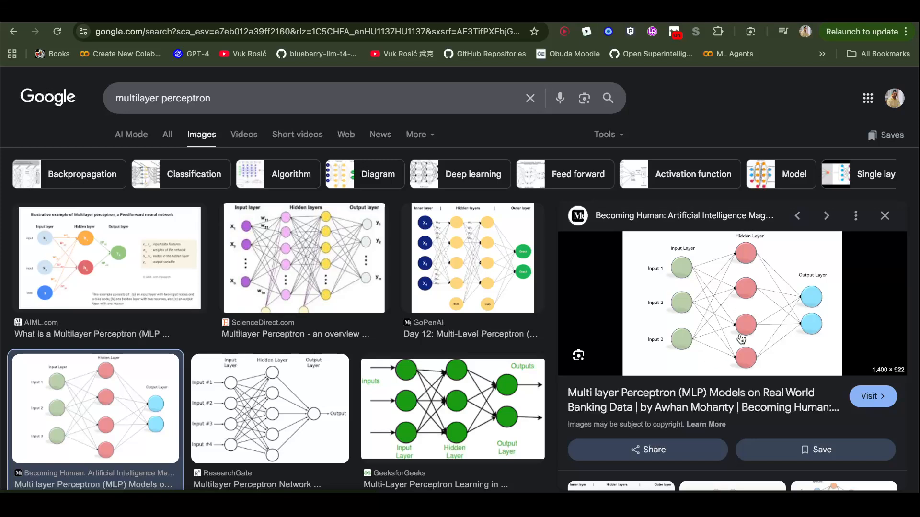
mouse_move(748, 257)
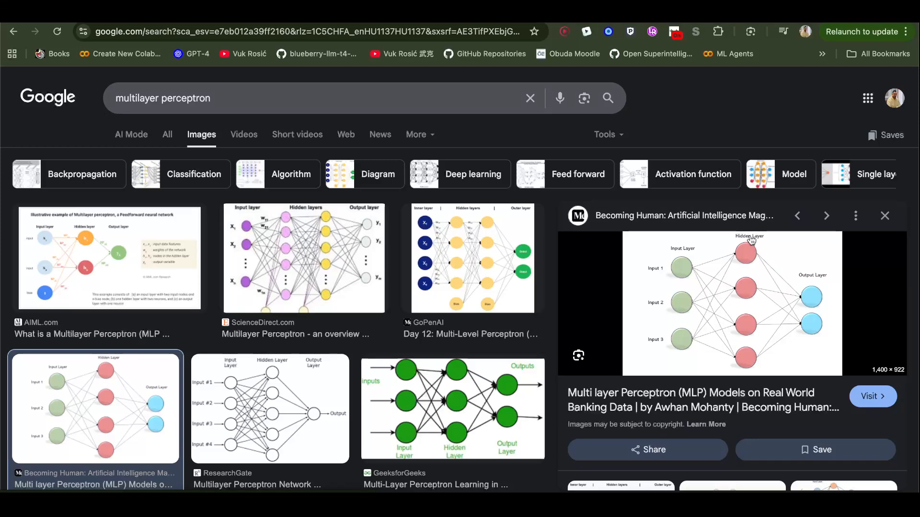
mouse_move(725, 334)
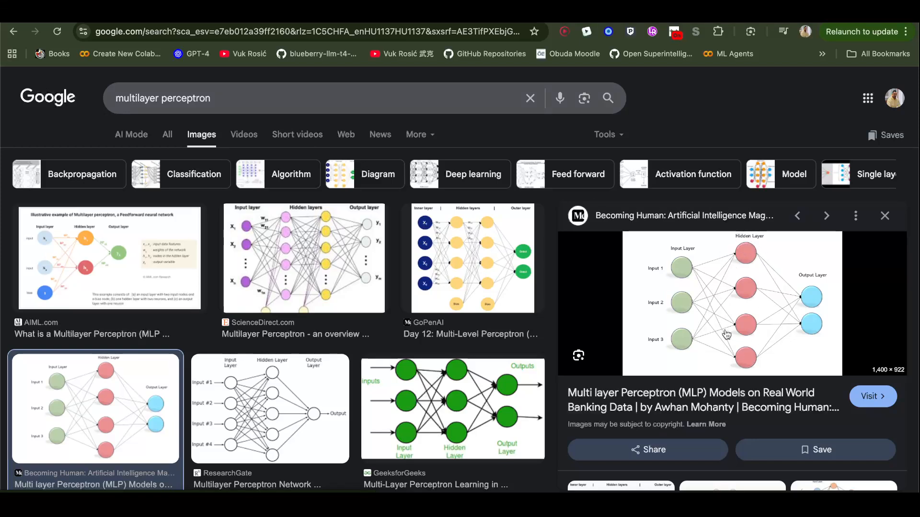
mouse_move(741, 242)
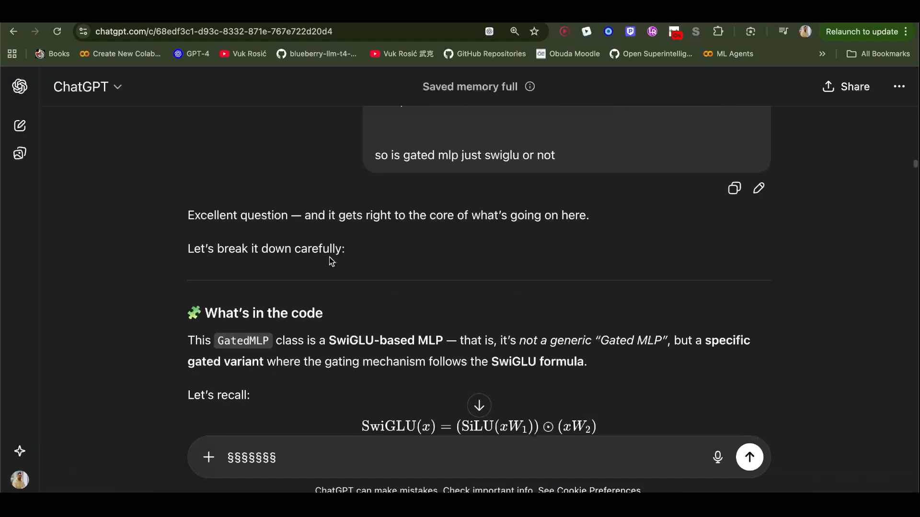
scroll(down, 3)
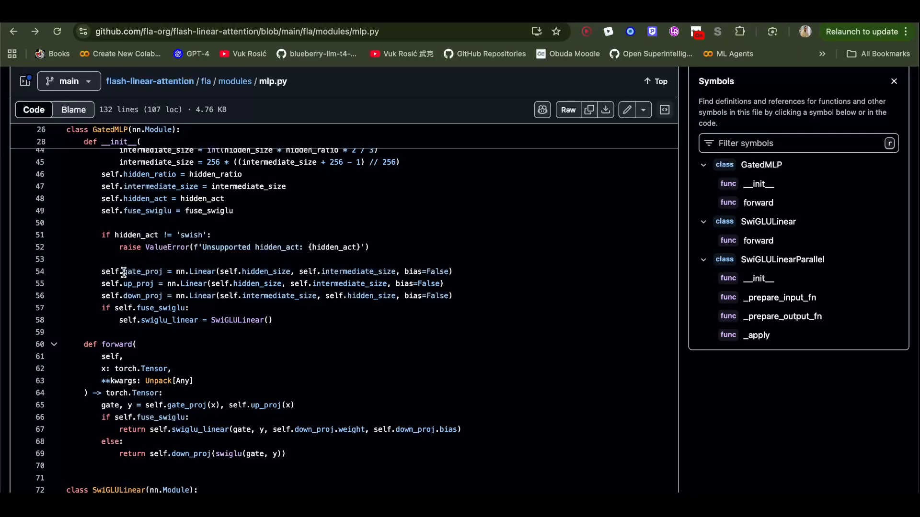
drag(124, 271, 243, 271)
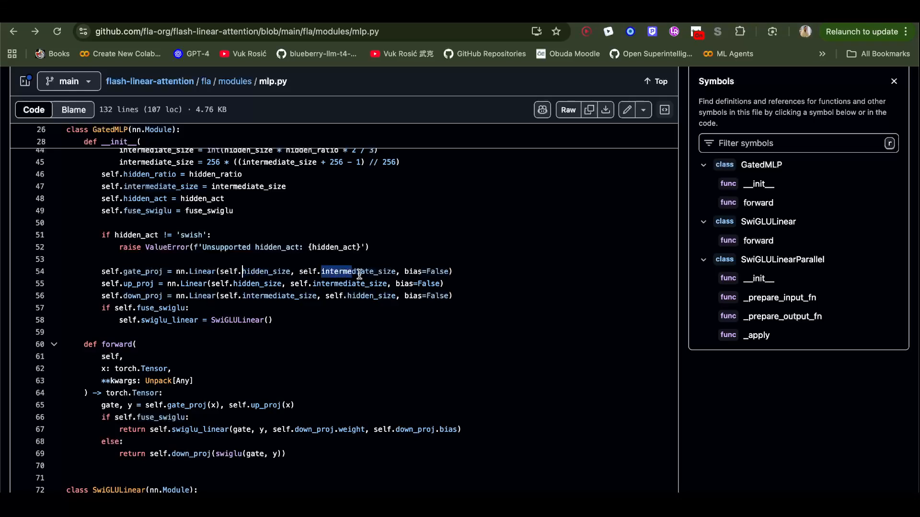
double_click(359, 271)
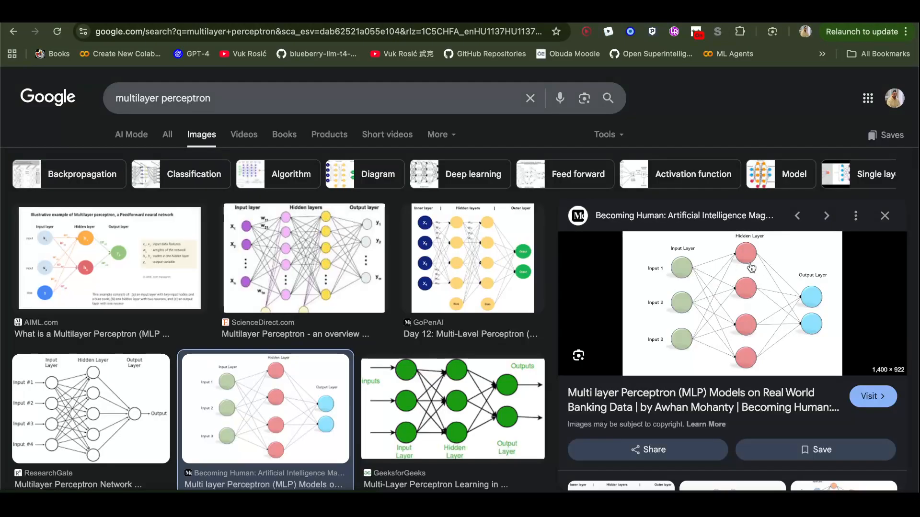
mouse_move(745, 243)
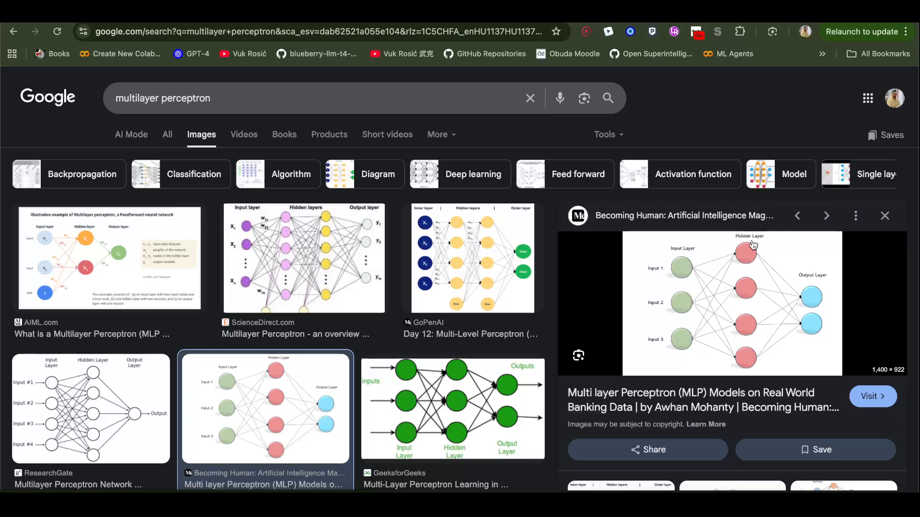
mouse_move(757, 251)
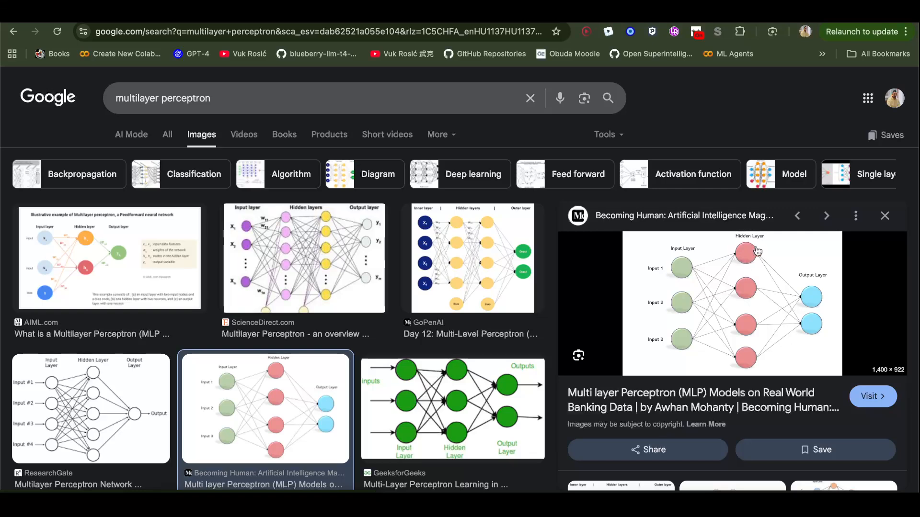
mouse_move(741, 272)
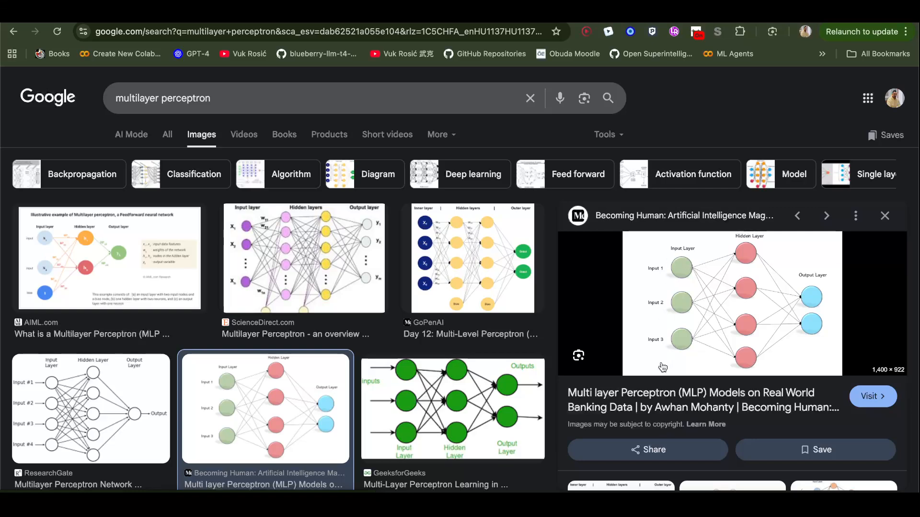
mouse_move(677, 254)
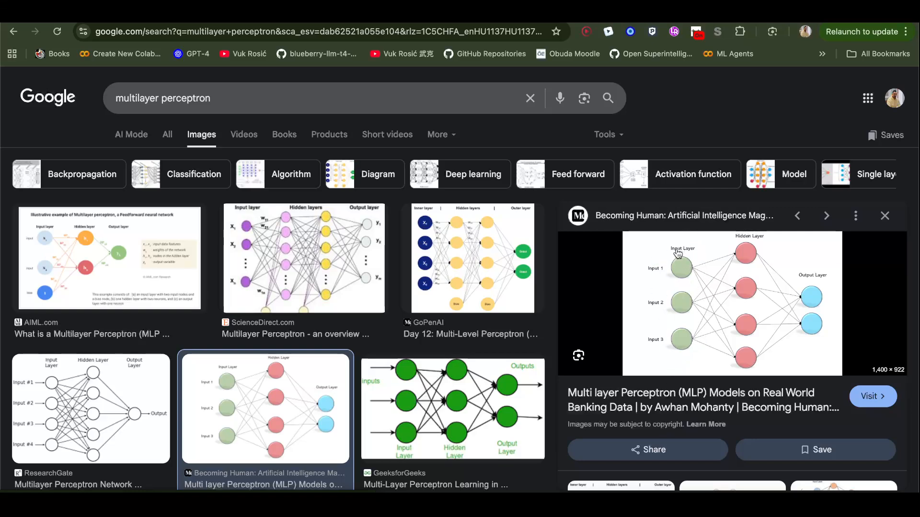
mouse_move(705, 267)
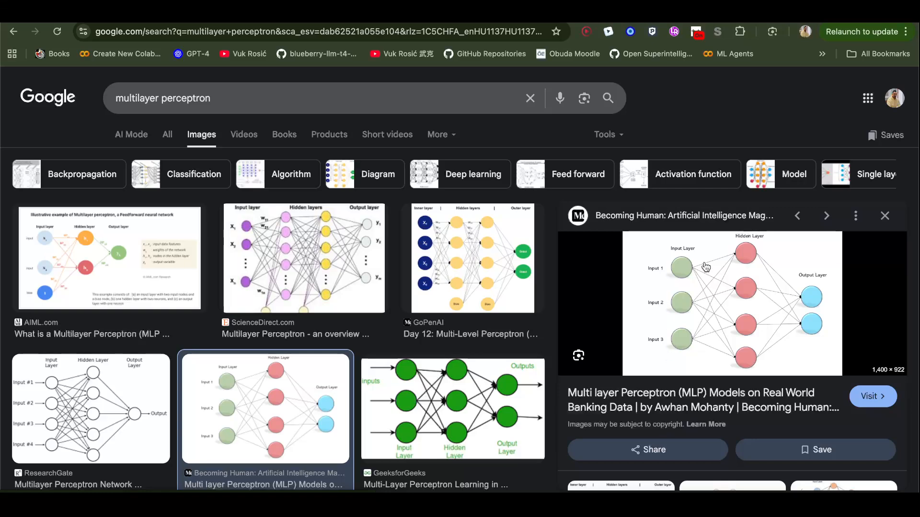
mouse_move(781, 257)
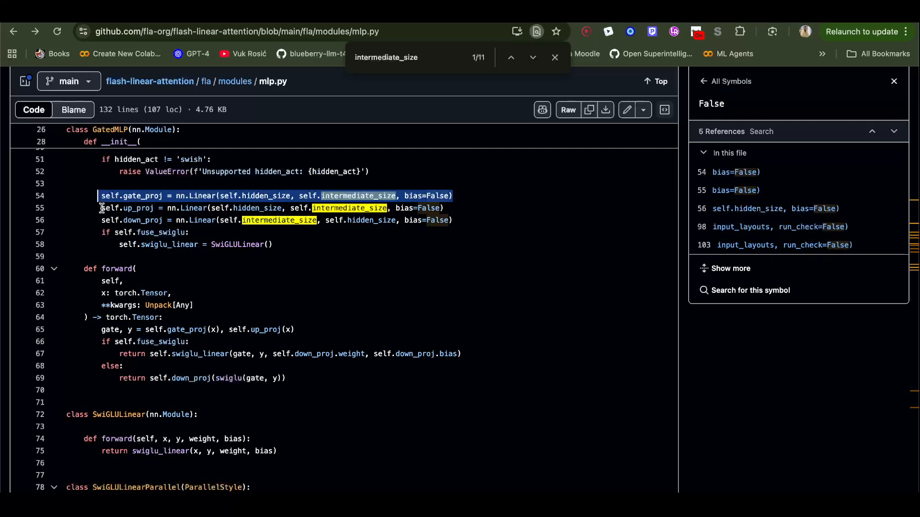
- Select the gate_proj definition line using intermediate_size in mlp.py
drag(99, 208, 457, 221)
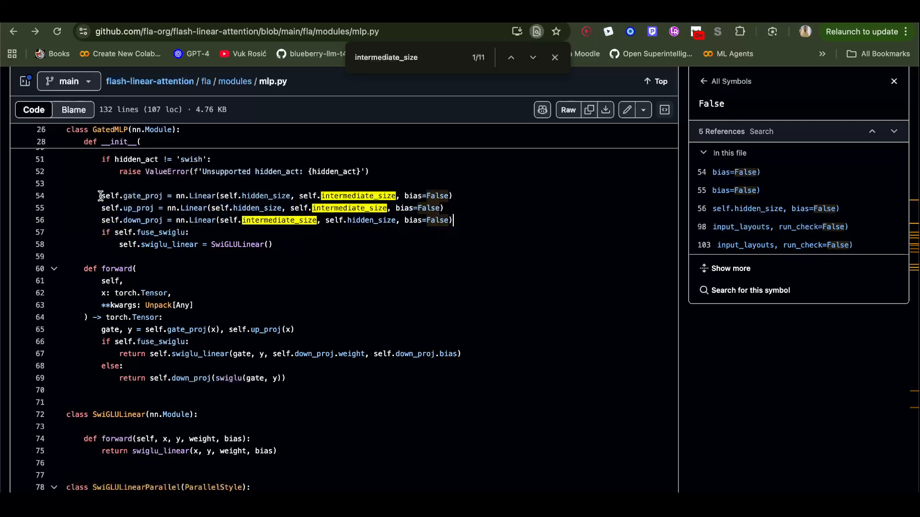
click(138, 208)
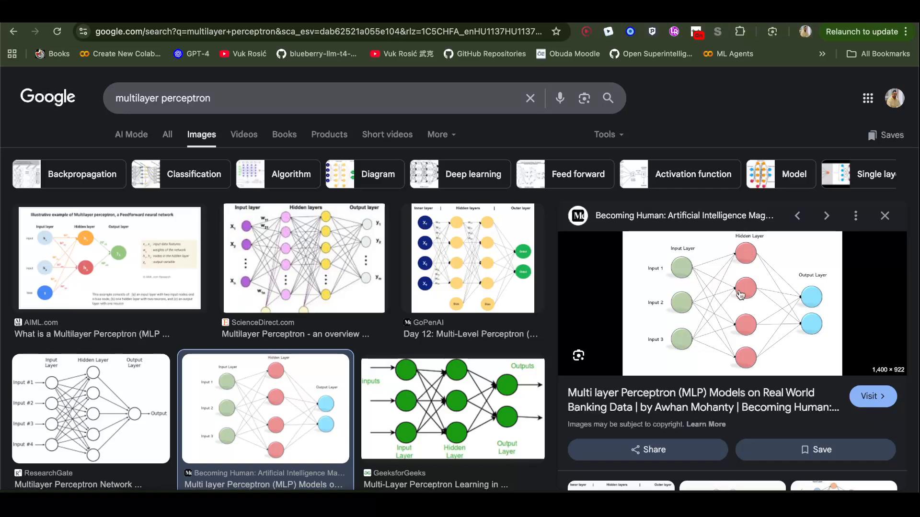
mouse_move(747, 247)
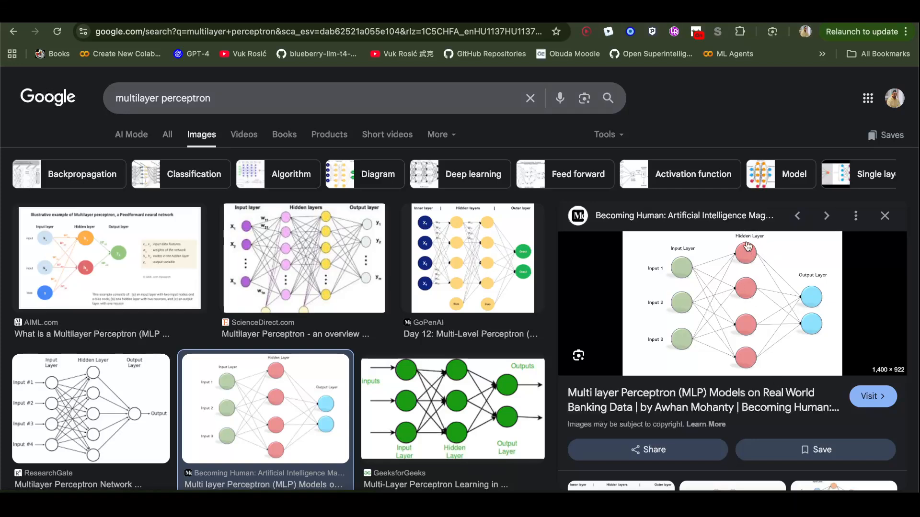
mouse_move(803, 310)
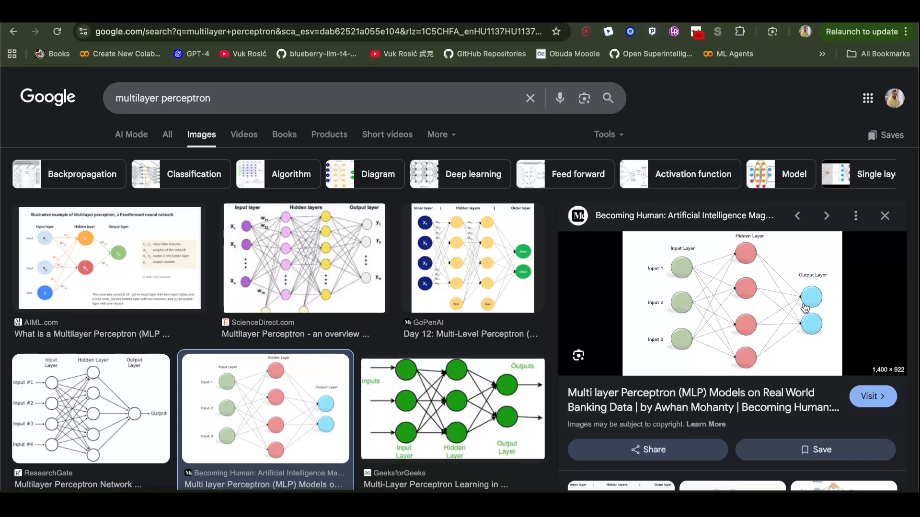
mouse_move(799, 285)
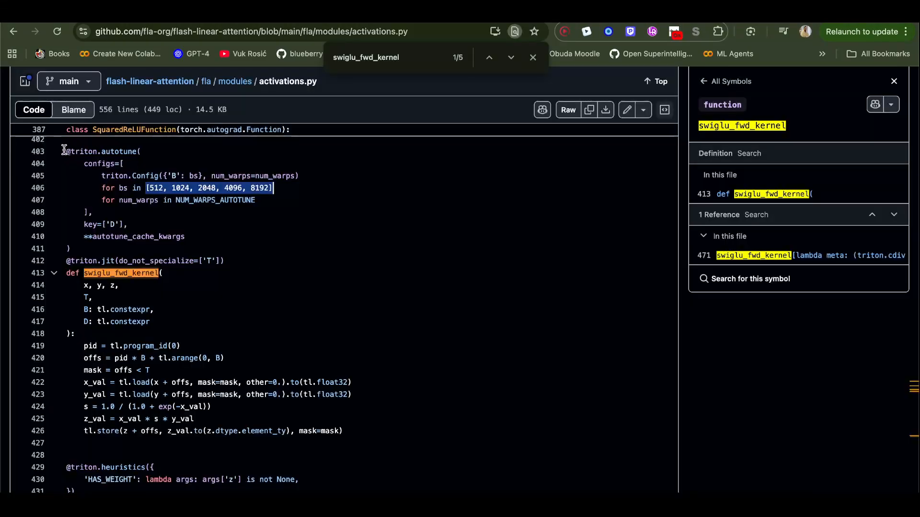
- Highlight the list of block sizes in the sigmoid_fwd_kernel autotune configs
drag(63, 151, 241, 382)
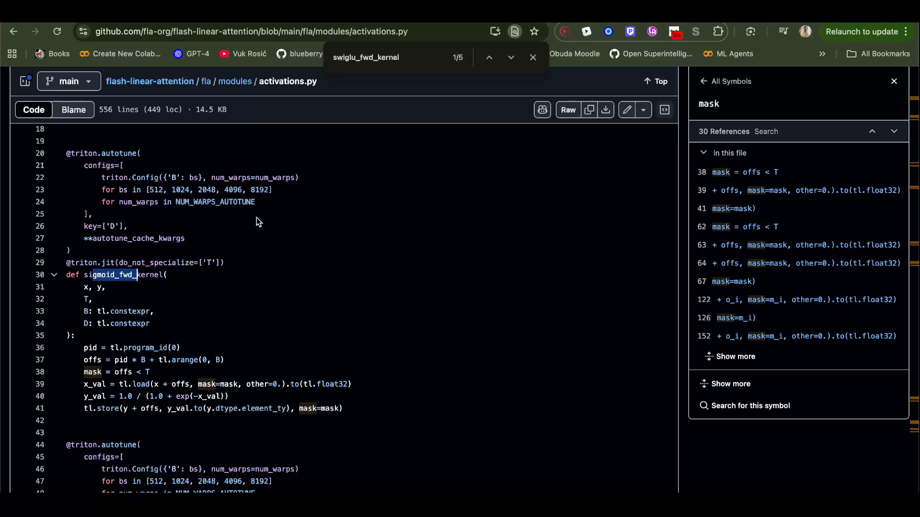
mouse_move(319, 226)
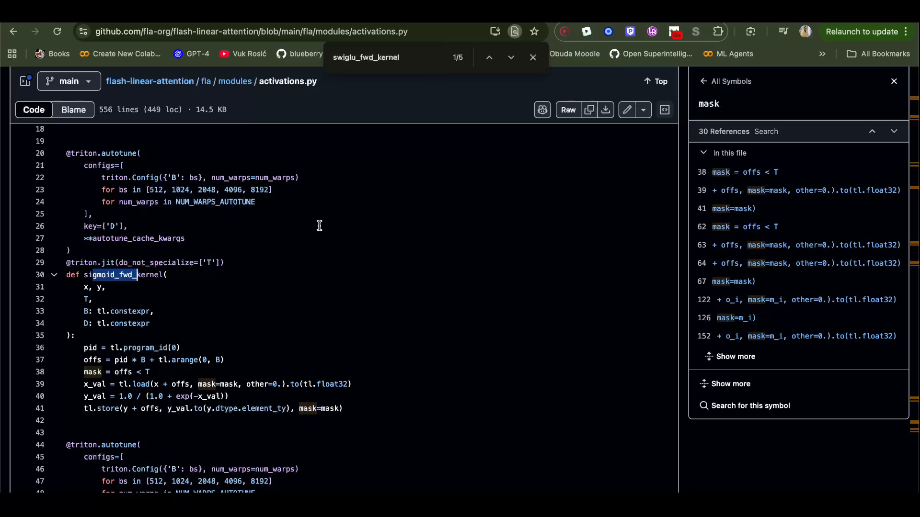
mouse_move(541, 43)
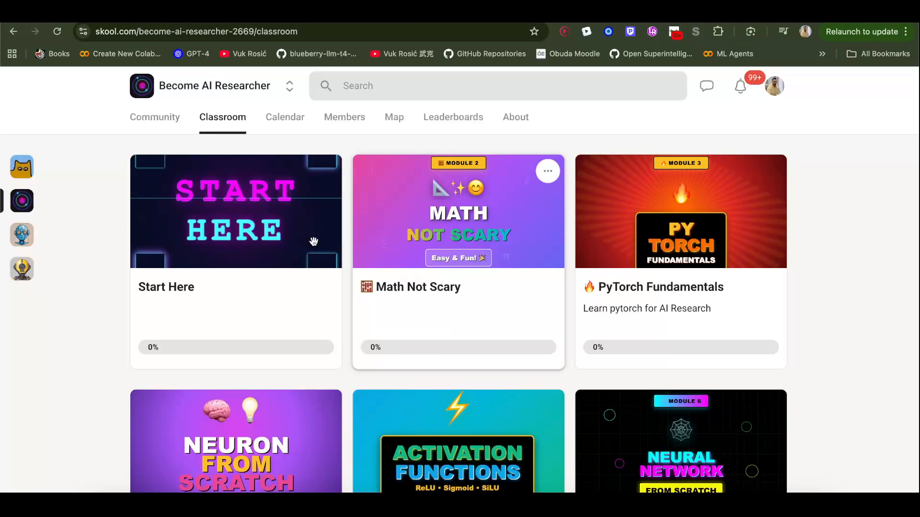
- Scroll down and back up through the Creating Tensors lesson content
scroll(down, 3)
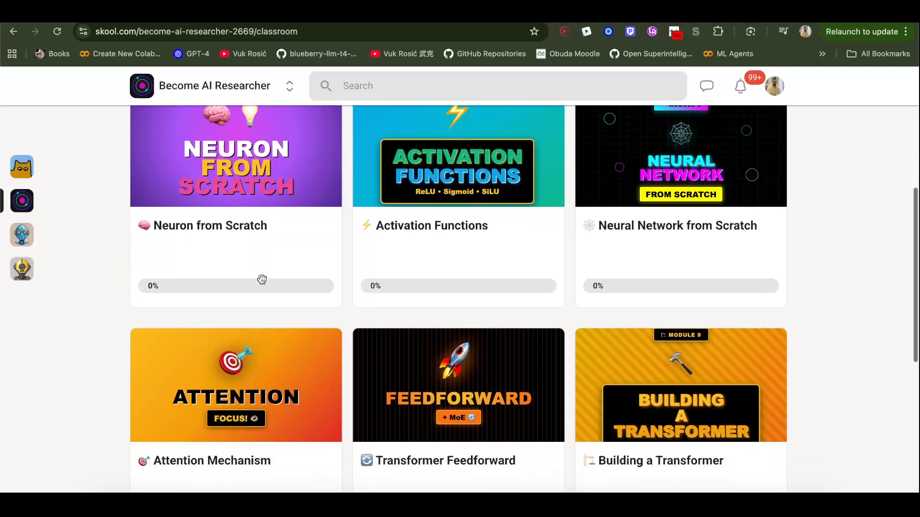
scroll(down, 3)
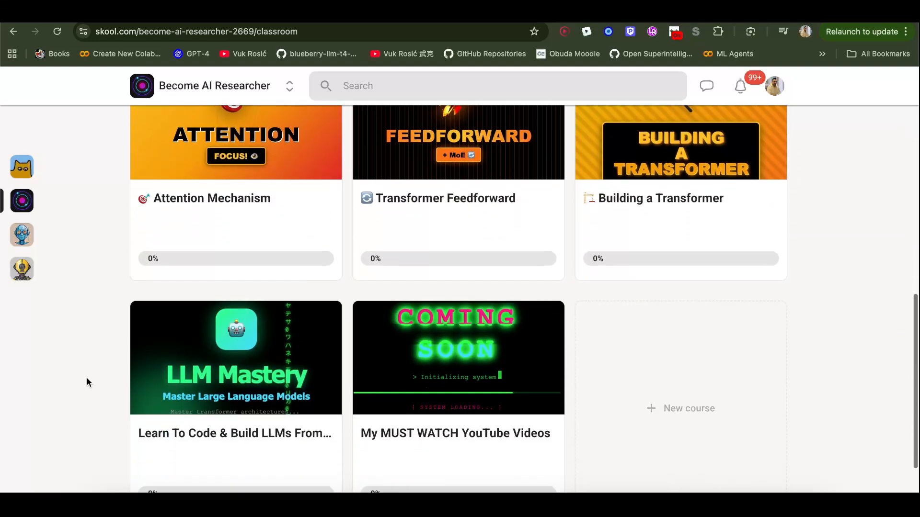
scroll(up, 3)
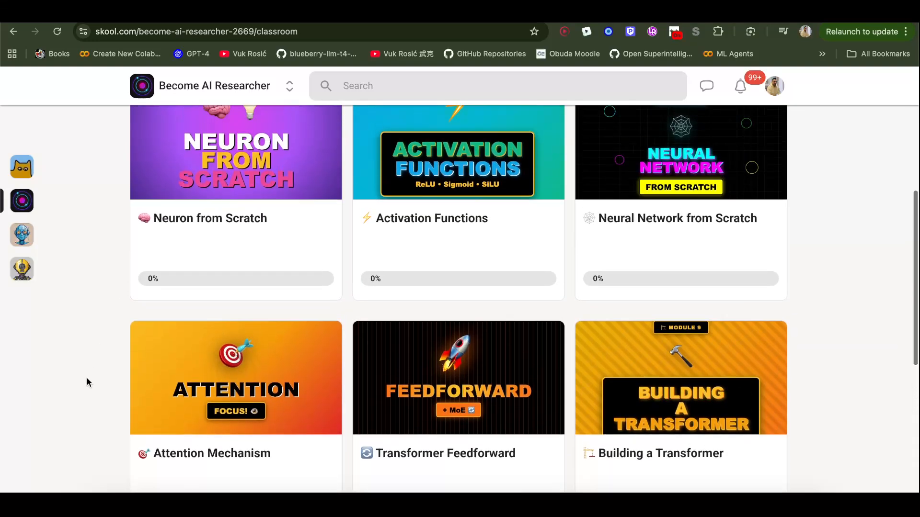
scroll(up, 3)
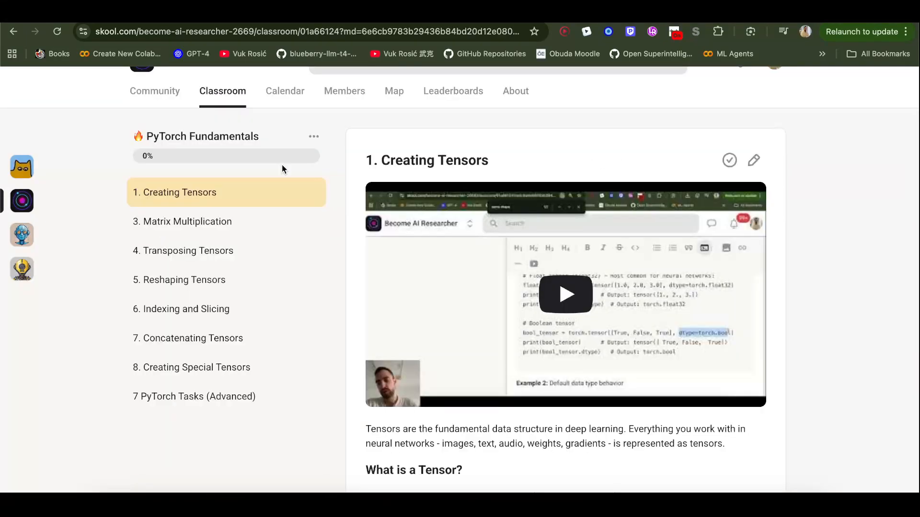
scroll(down, 3)
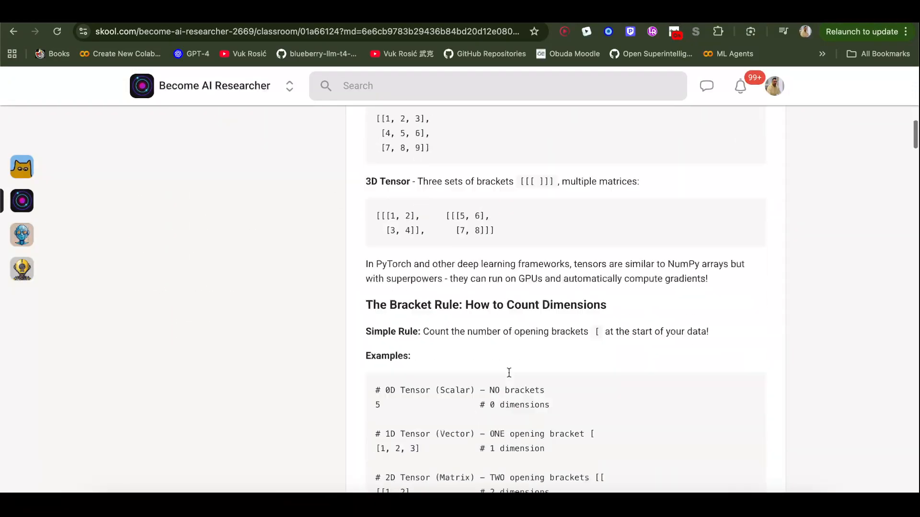
scroll(down, 3)
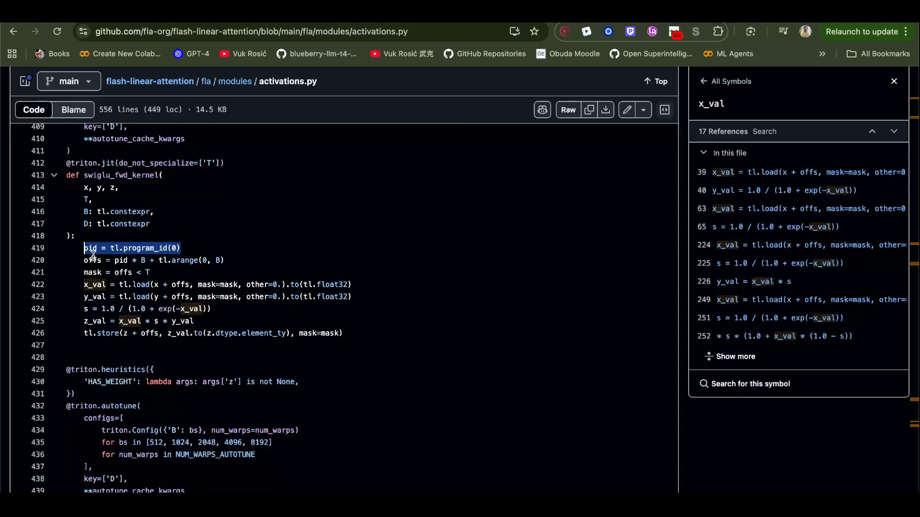
mouse_move(67, 175)
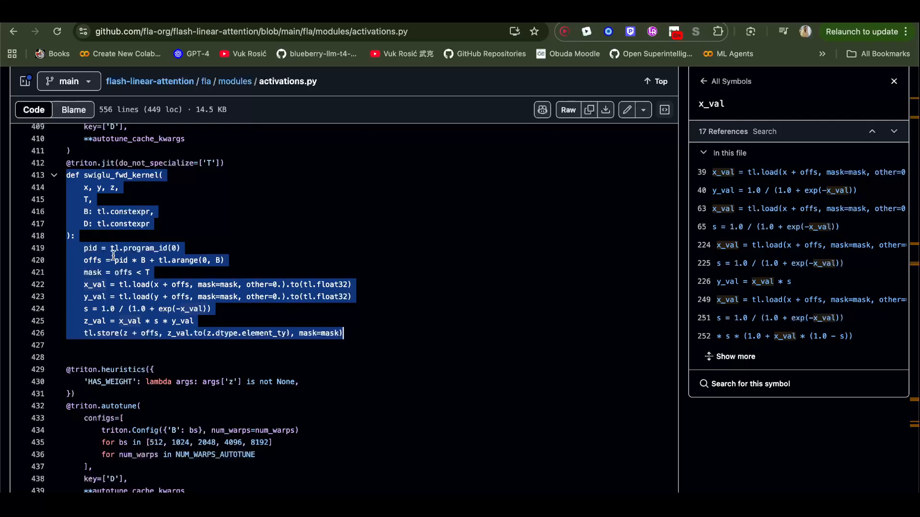
- Clear the kernel highlight, list x_val references, and highlight z_val on line 425
click(134, 248)
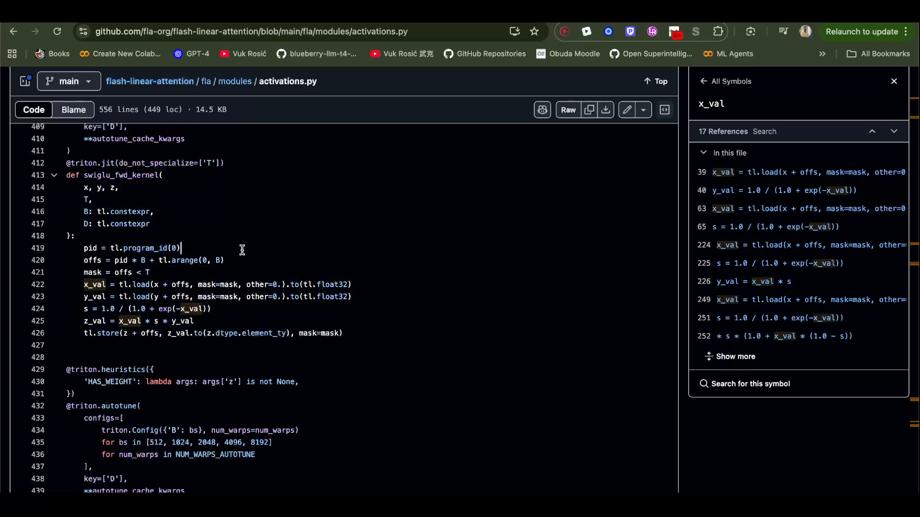
mouse_move(143, 236)
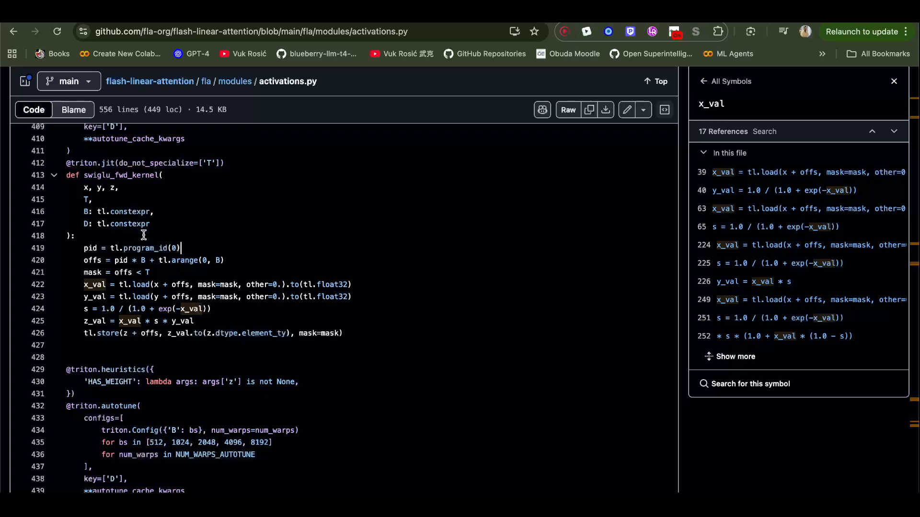
mouse_move(147, 249)
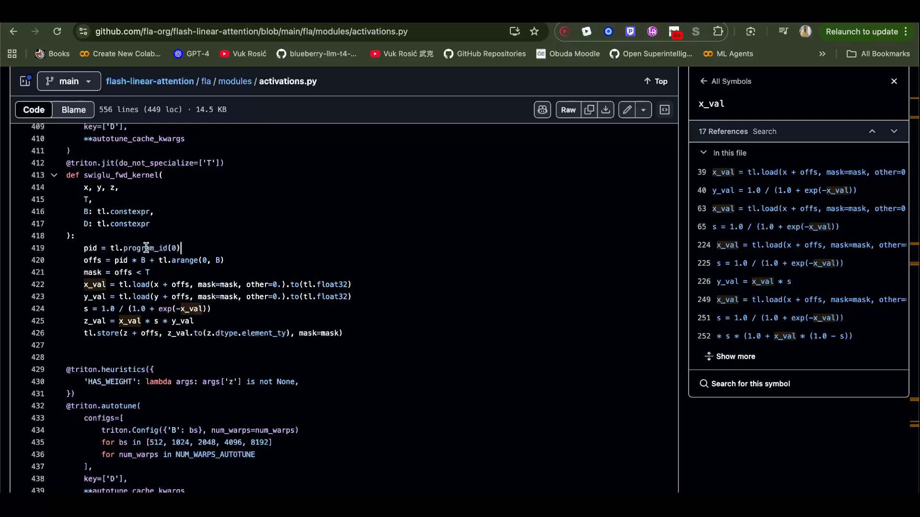
mouse_move(711, 417)
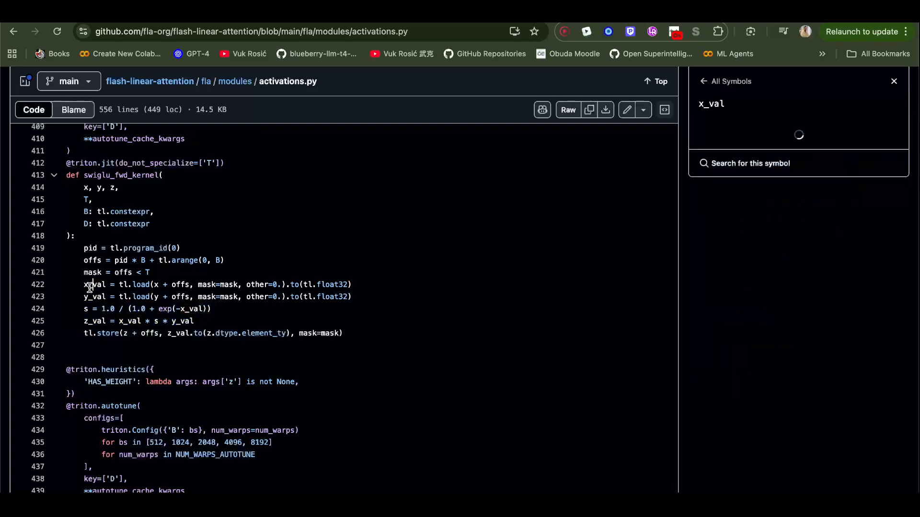
click(91, 285)
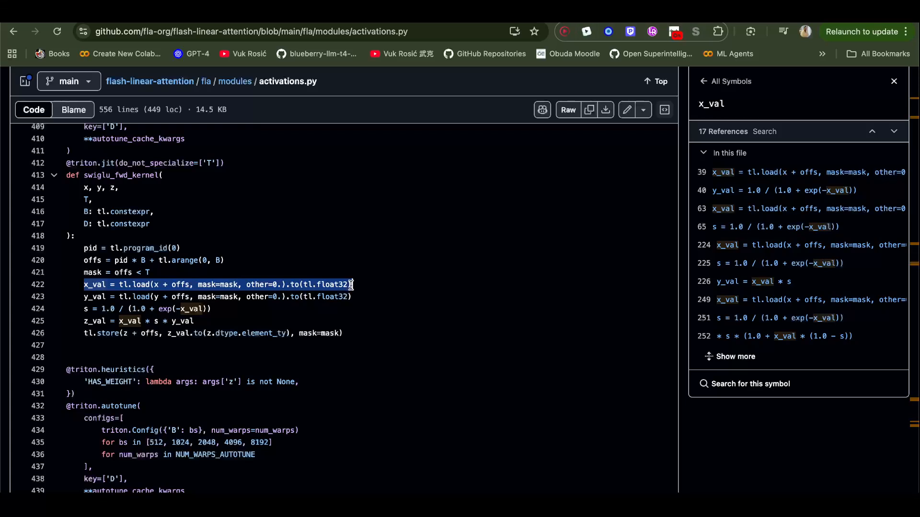
mouse_move(210, 275)
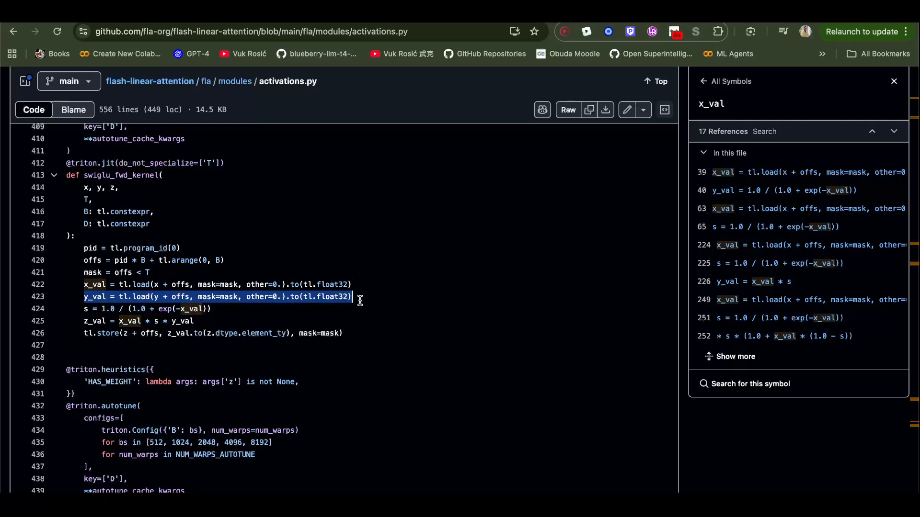
mouse_move(94, 260)
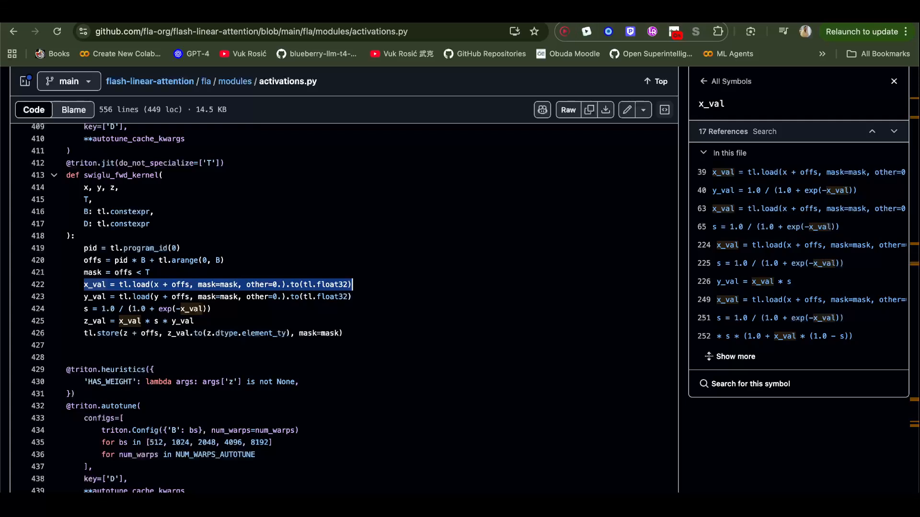
mouse_move(84, 297)
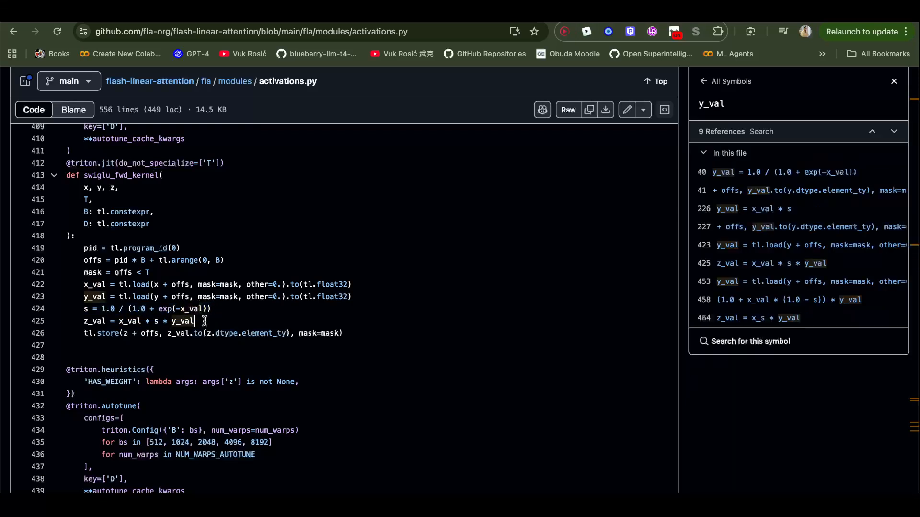
drag(84, 321, 194, 309)
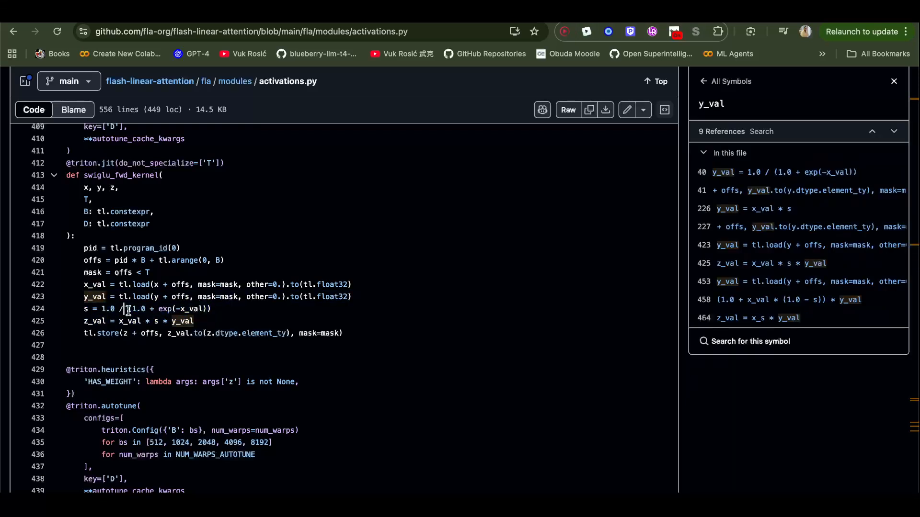
drag(127, 309, 219, 309)
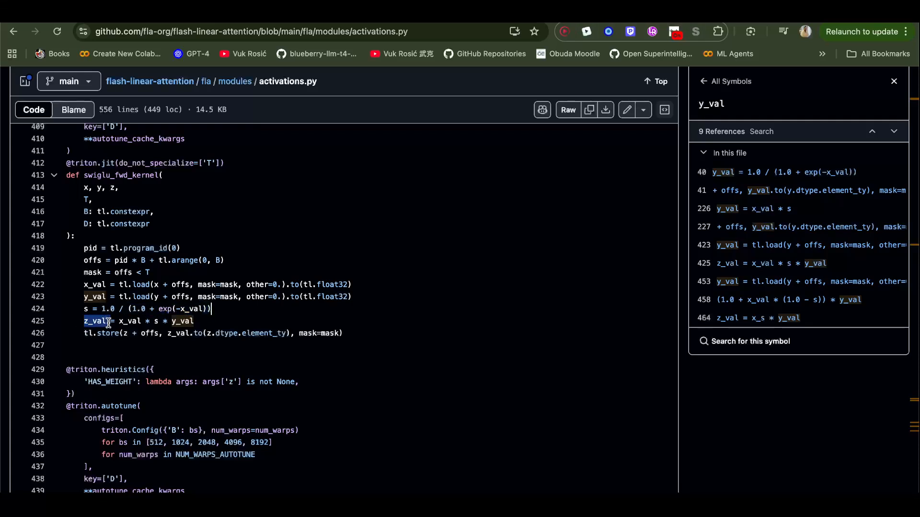
click(128, 321)
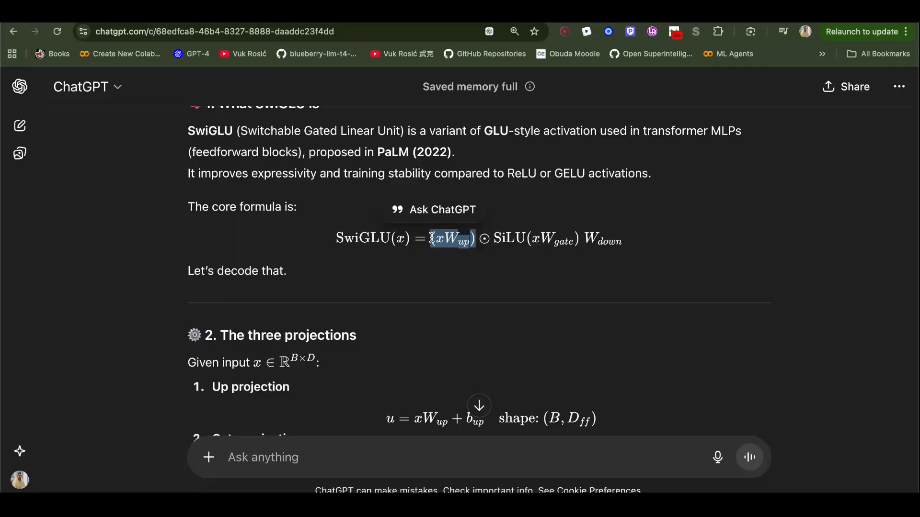
- Highlight the x and xW_up up-projection terms, the SiLU gate term, and SiLU
drag(428, 238, 622, 240)
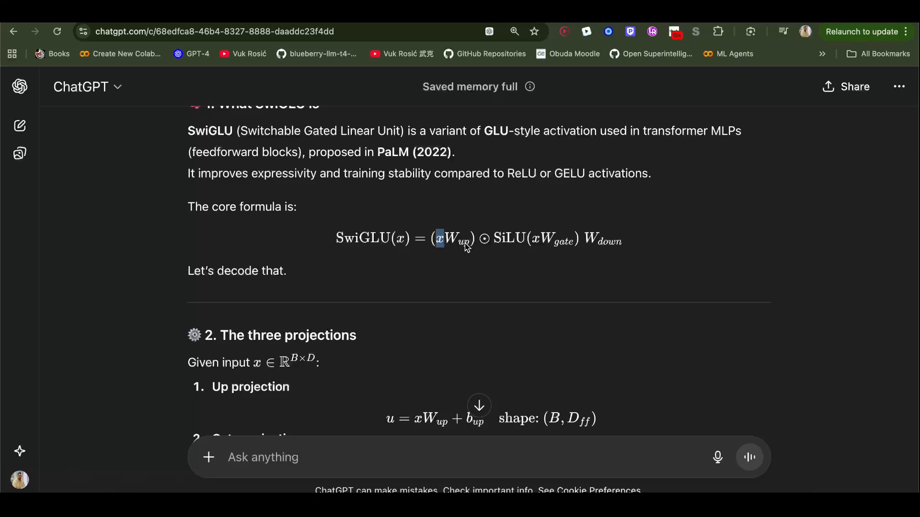
drag(437, 238, 469, 240)
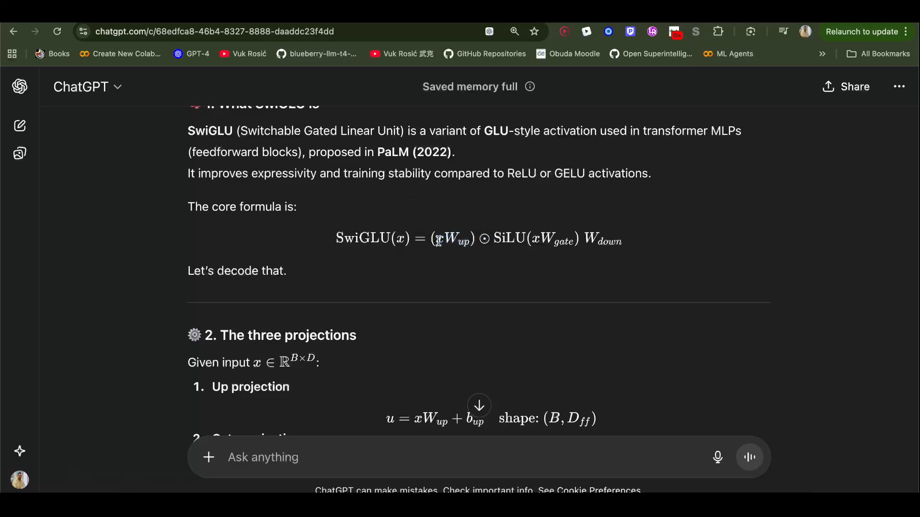
drag(436, 240, 473, 240)
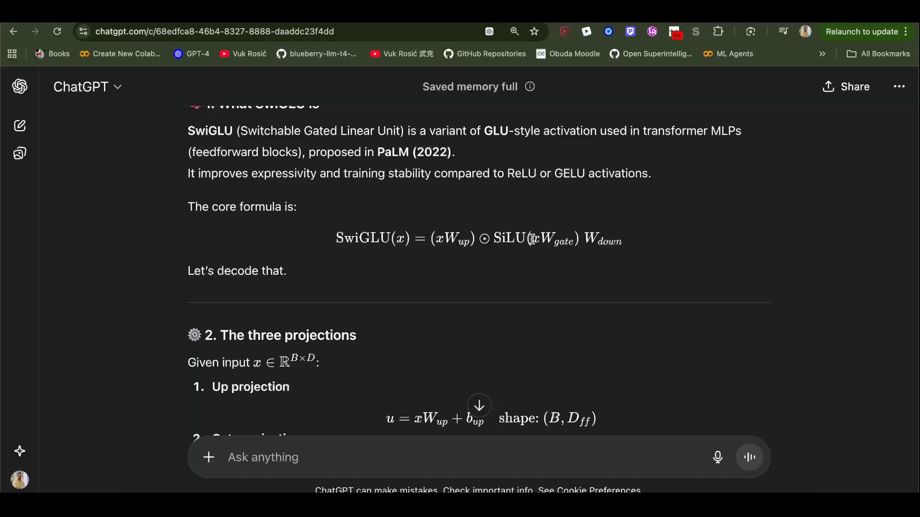
mouse_move(493, 238)
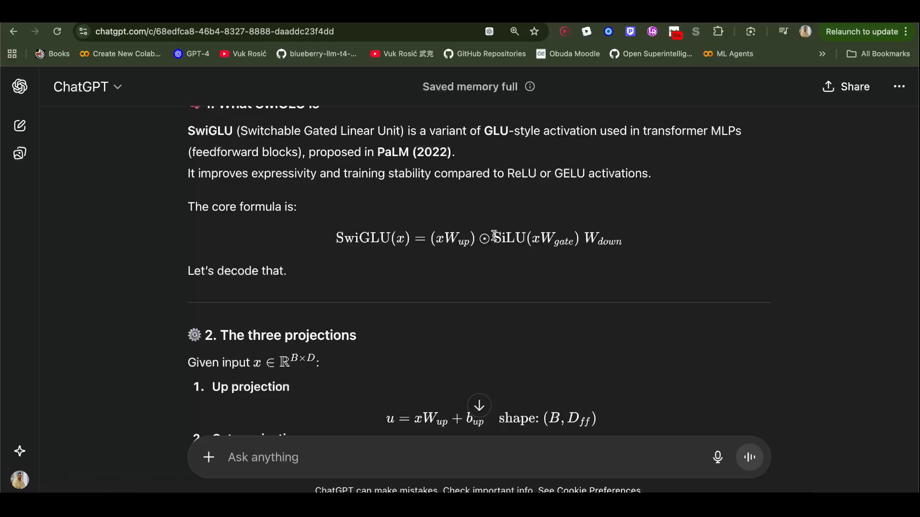
drag(494, 239, 578, 239)
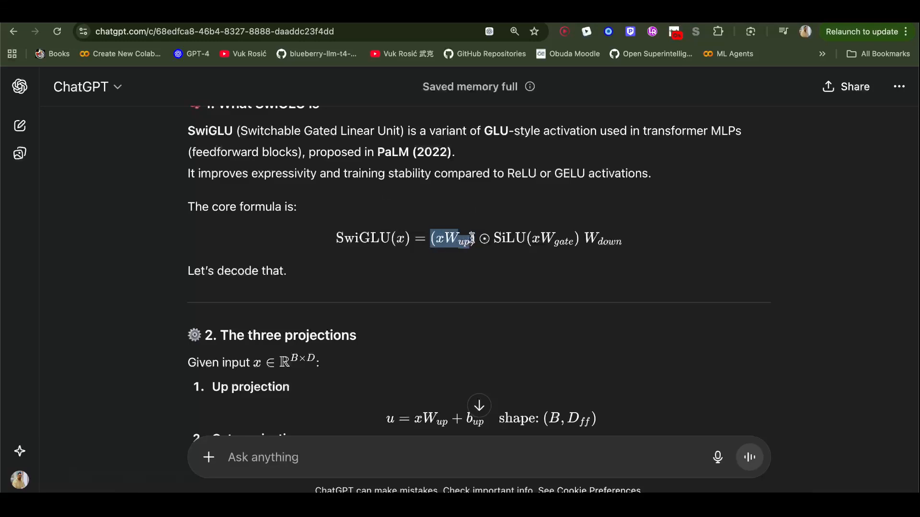
text(s)
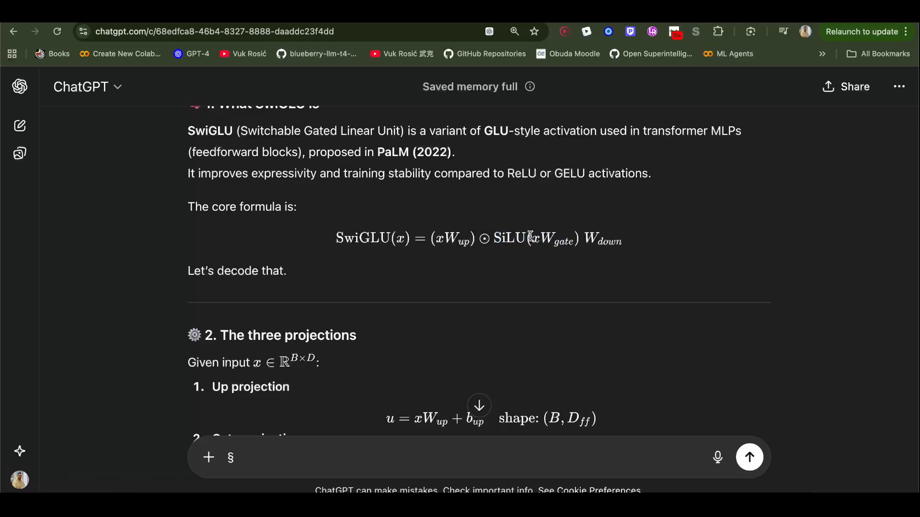
drag(533, 239, 577, 239)
text(§)
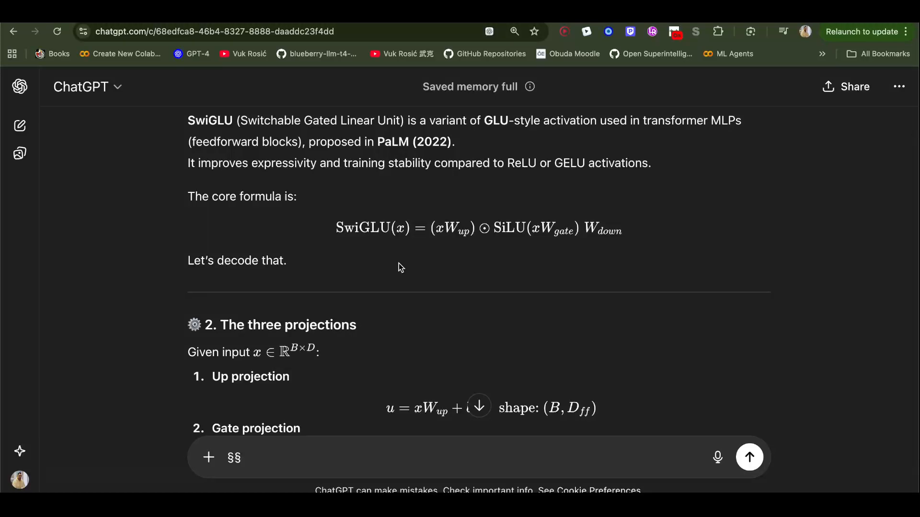
mouse_move(513, 245)
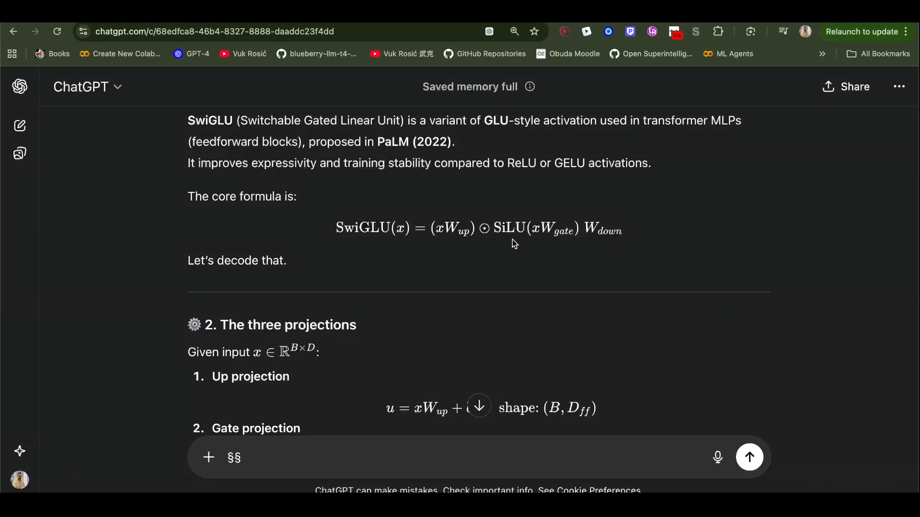
double_click(509, 229)
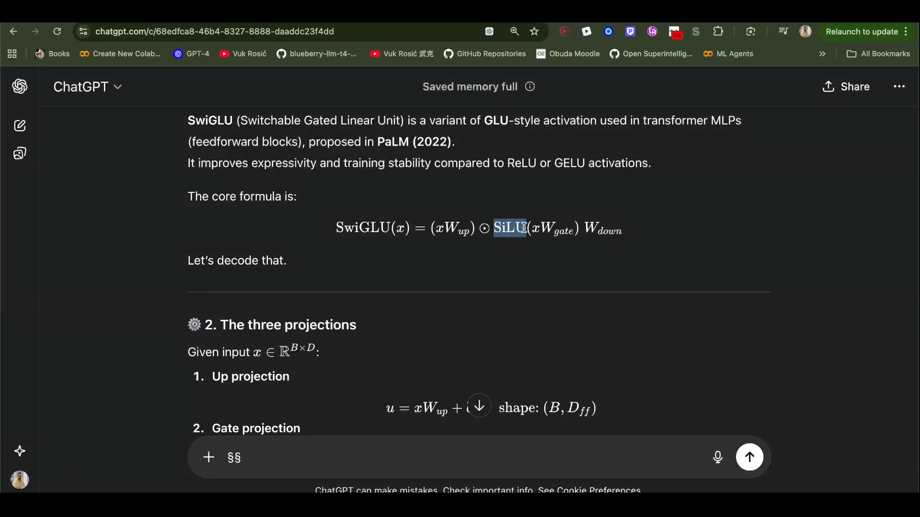
- Highlight the sigmoid gate definition line in the answer
scroll(down, 3)
text(§)
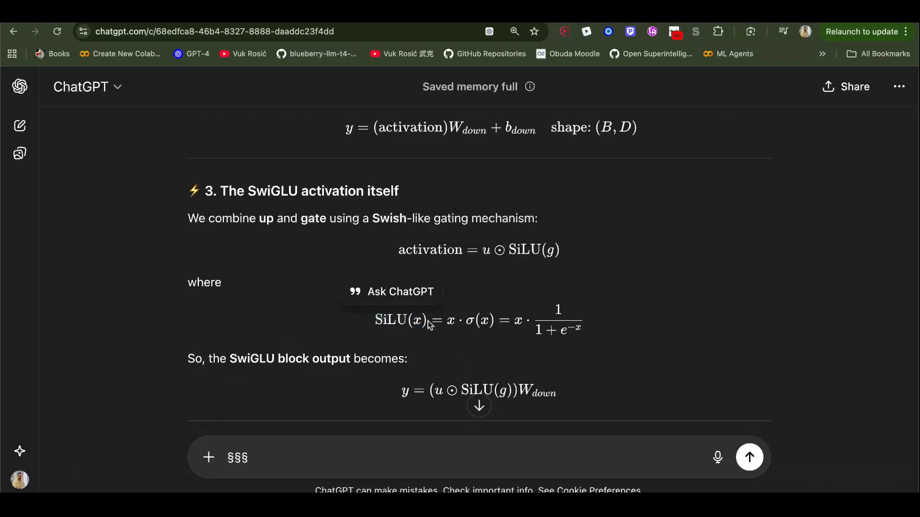
mouse_move(475, 322)
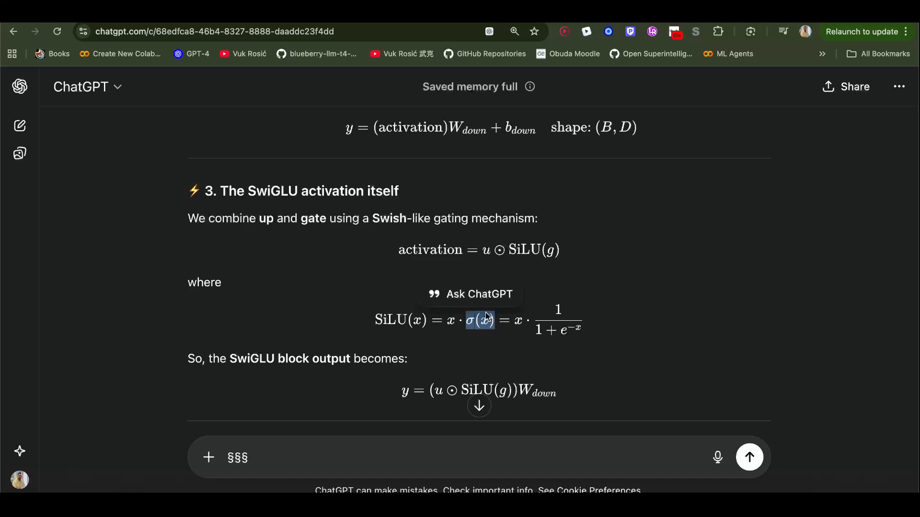
mouse_move(515, 321)
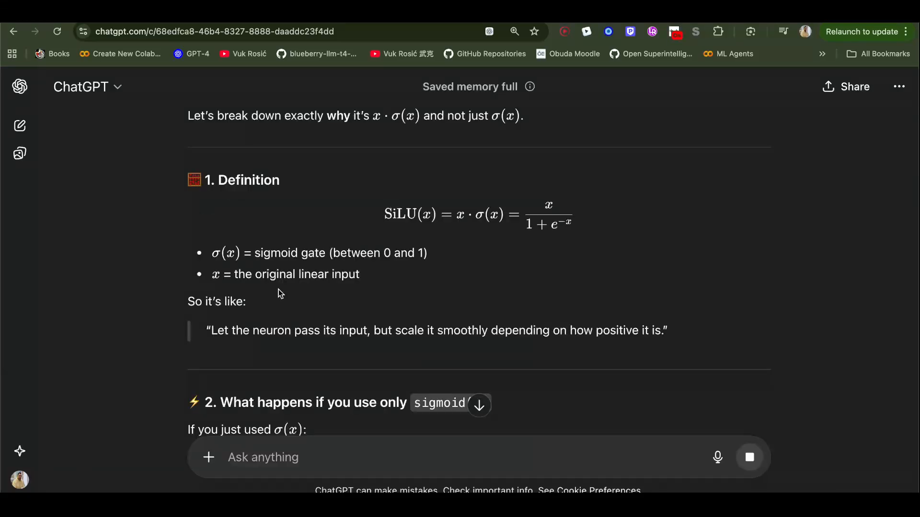
mouse_move(217, 276)
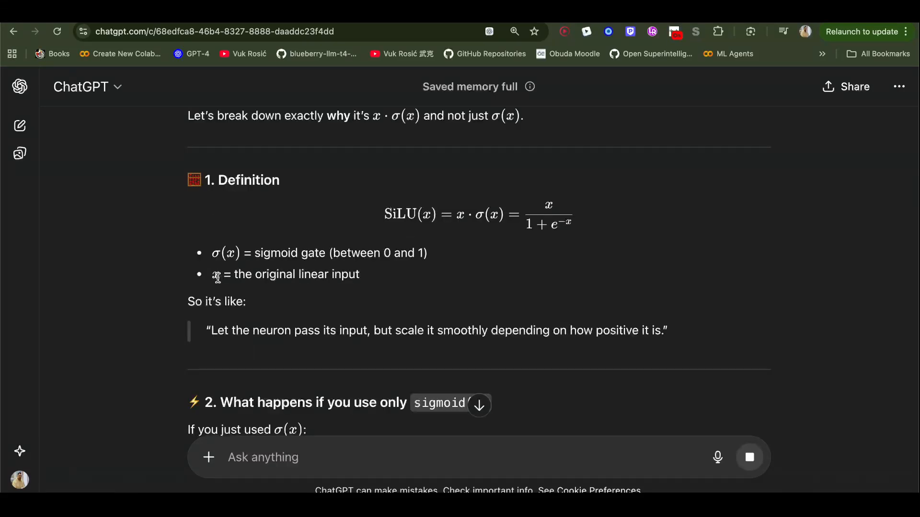
drag(211, 253, 428, 253)
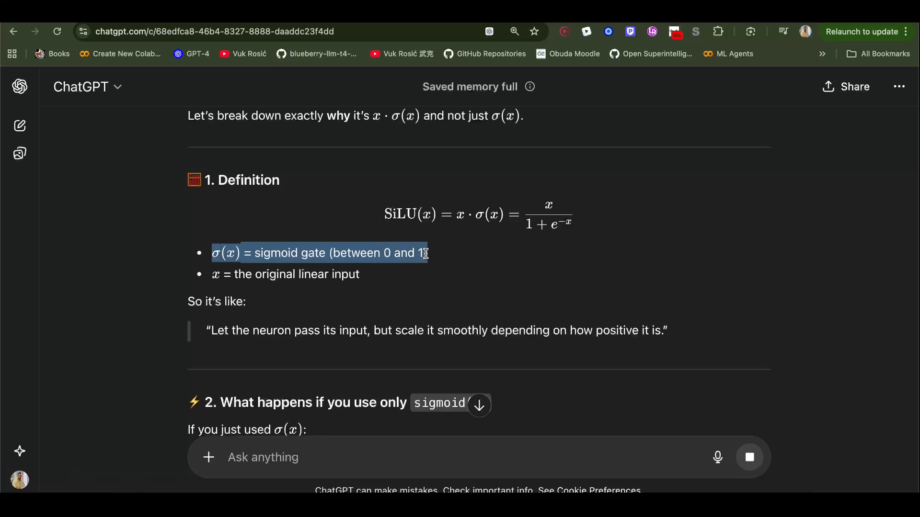
click(378, 258)
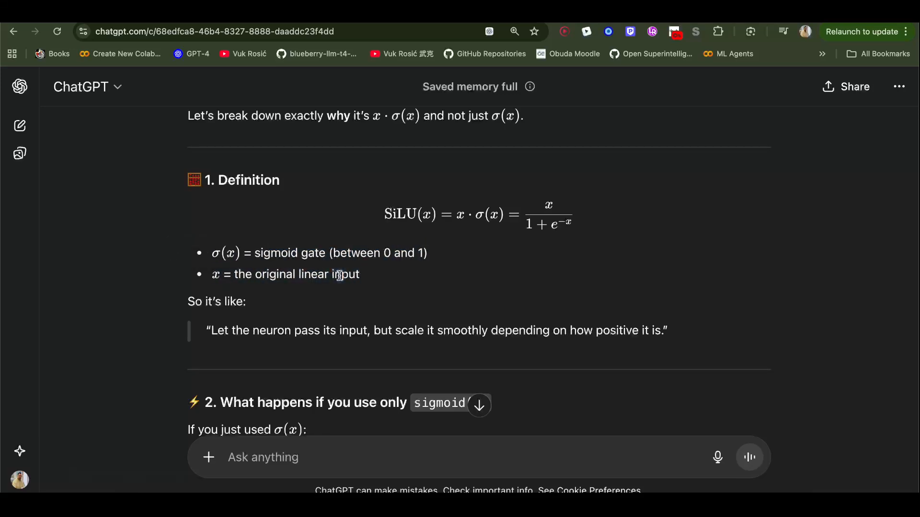
text(§)
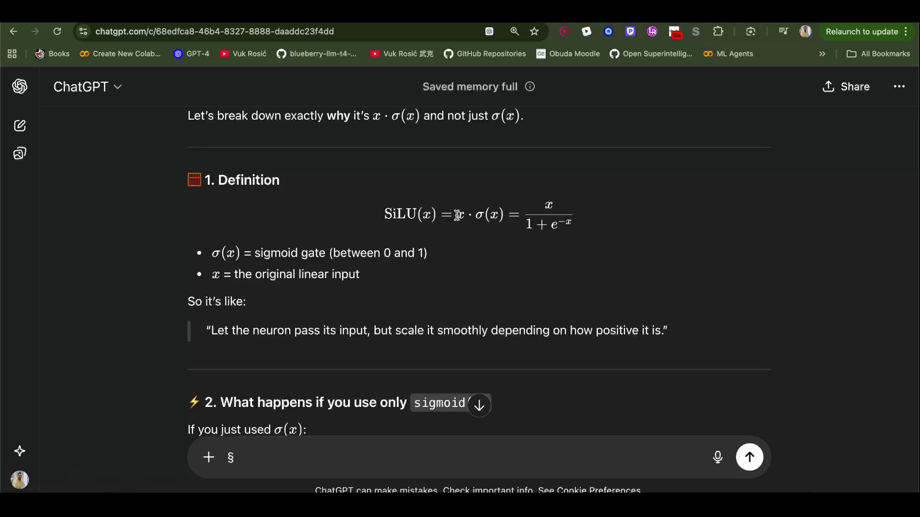
- Highlight x and the term after it in the SiLU formula x·σ(x)
double_click(460, 214)
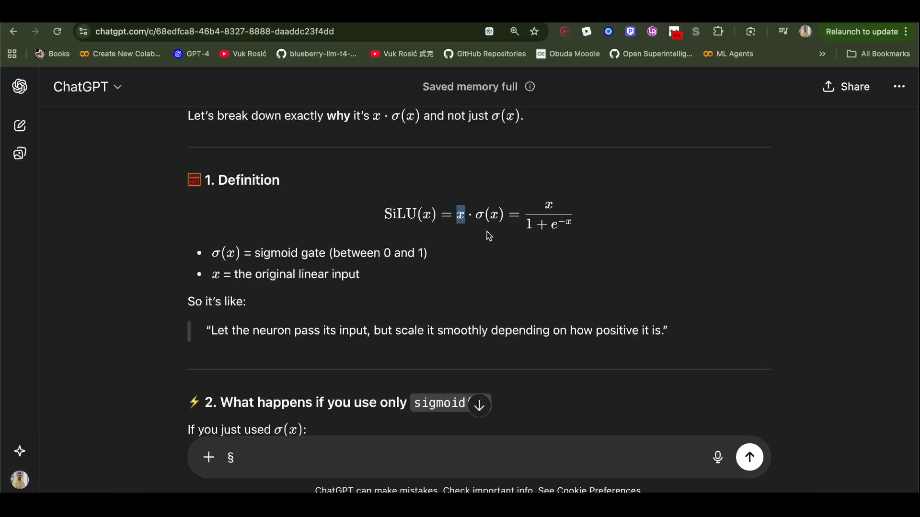
mouse_move(337, 333)
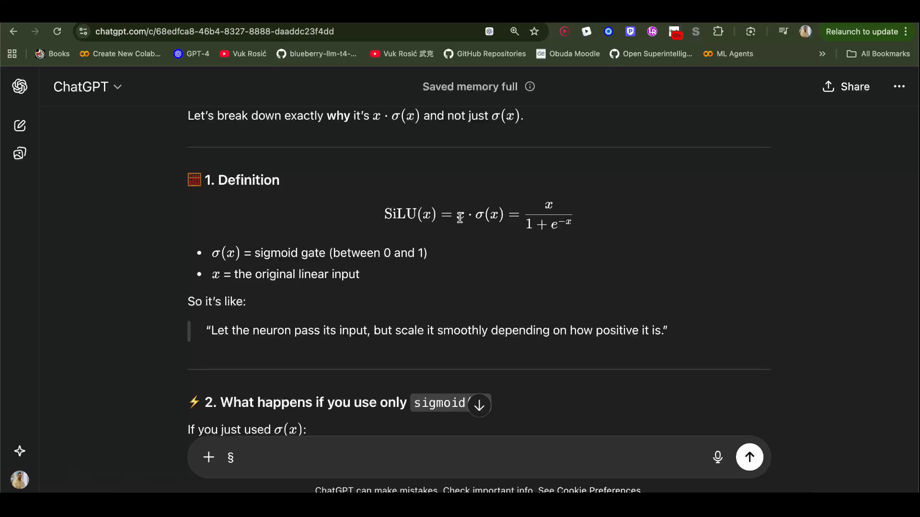
double_click(461, 215)
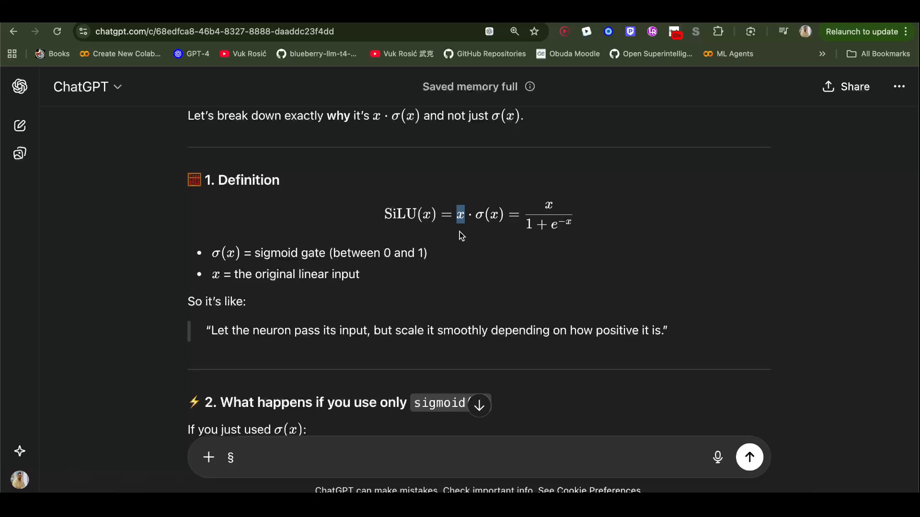
mouse_move(460, 215)
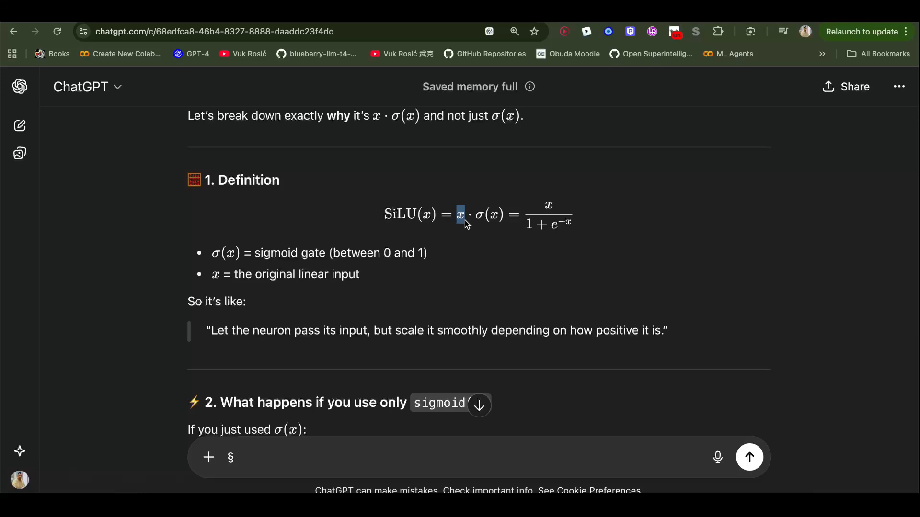
mouse_move(403, 322)
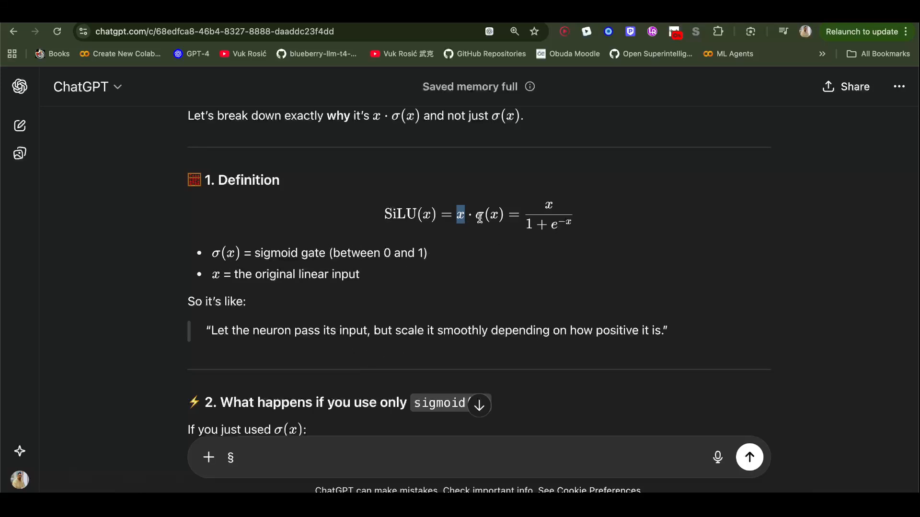
drag(473, 214, 508, 214)
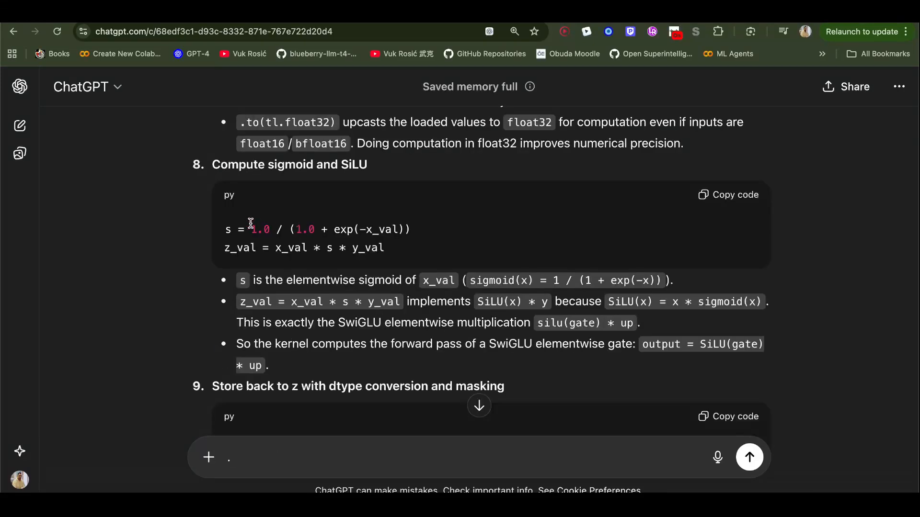
- Highlight s and its sigmoid expression in the z_val code line
drag(225, 230, 384, 248)
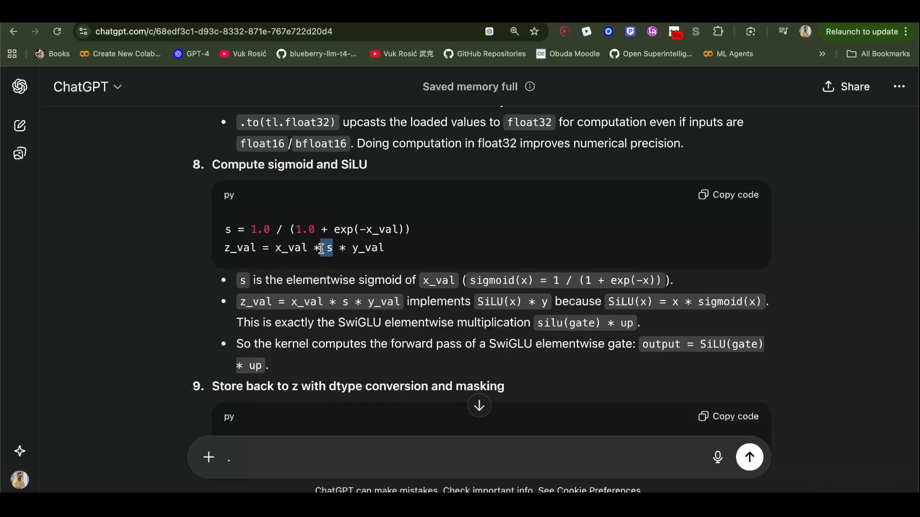
drag(224, 230, 410, 229)
text(§)
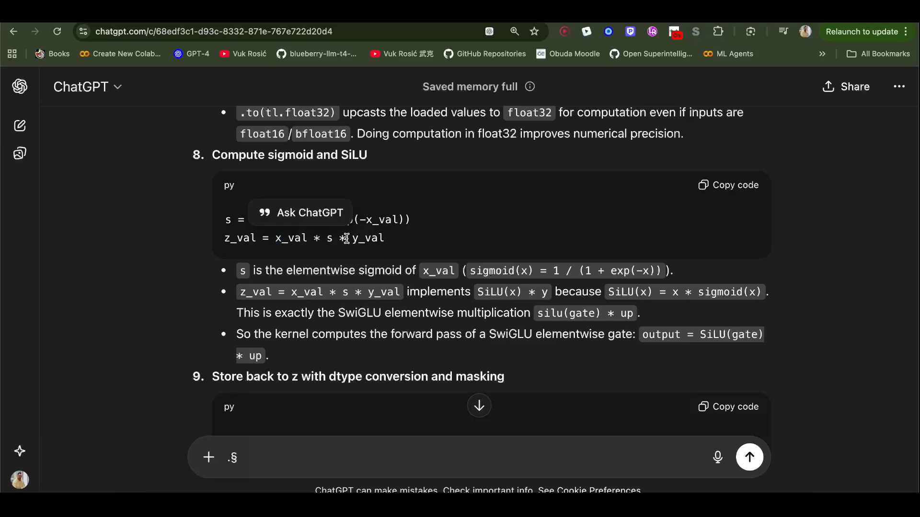
scroll(down, 3)
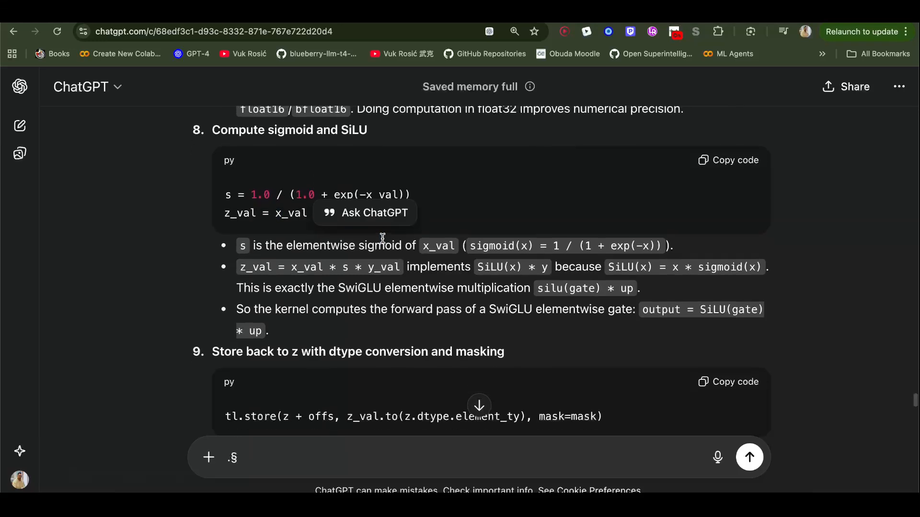
- Highlight SwiGLU, up, and SiLU(gate) in the gate output formula
double_click(503, 267)
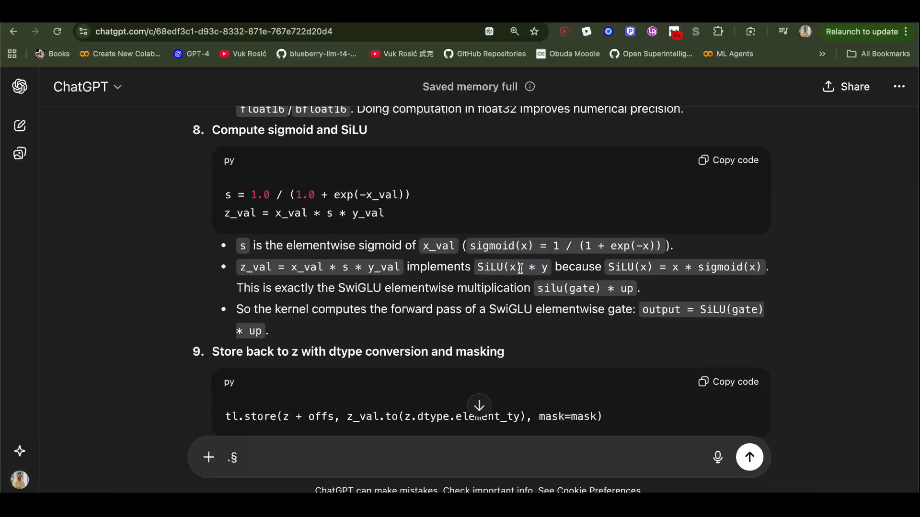
double_click(512, 267)
text(§§)
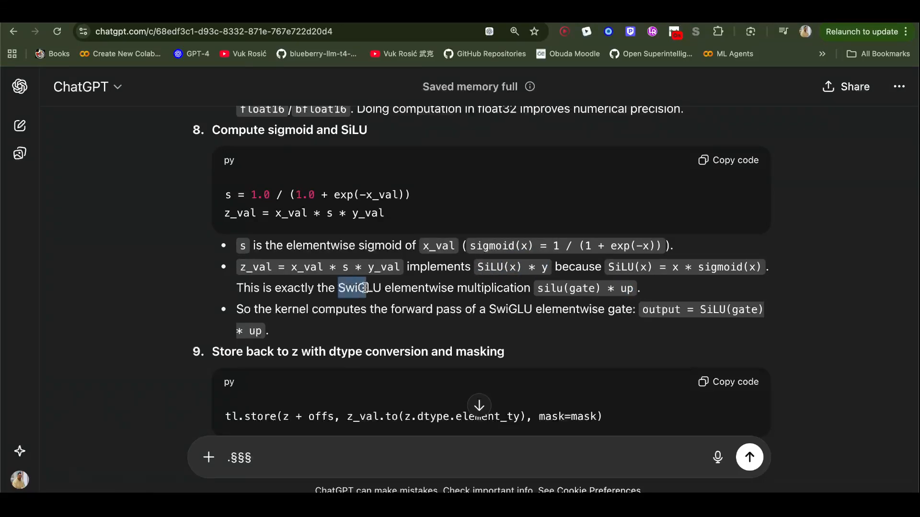
double_click(545, 288)
text(§)
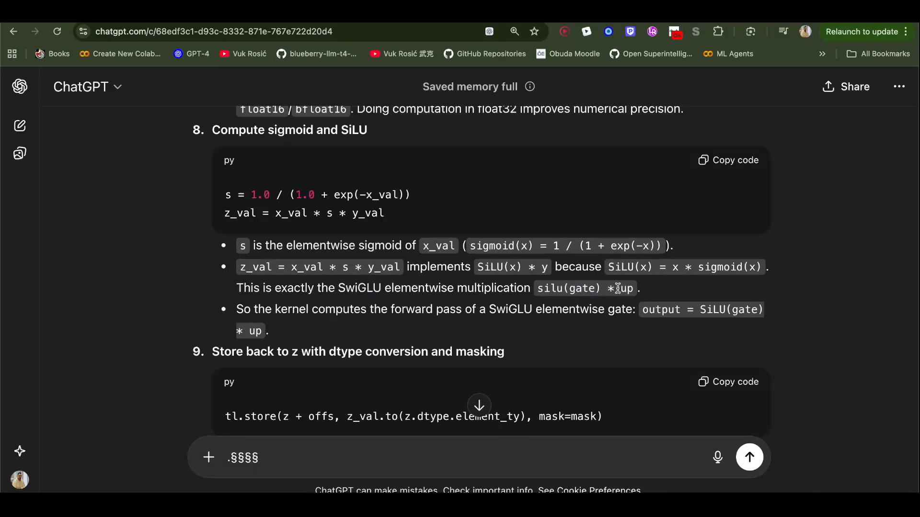
double_click(627, 289)
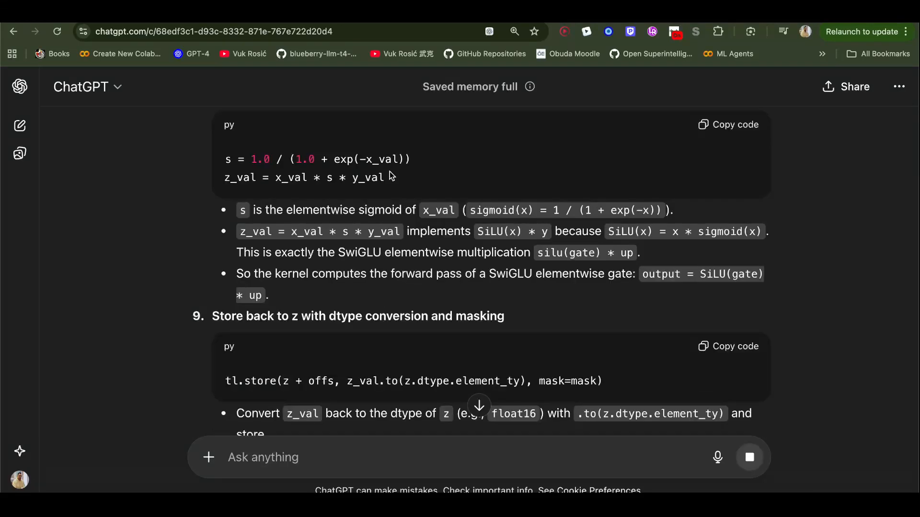
drag(374, 274, 455, 274)
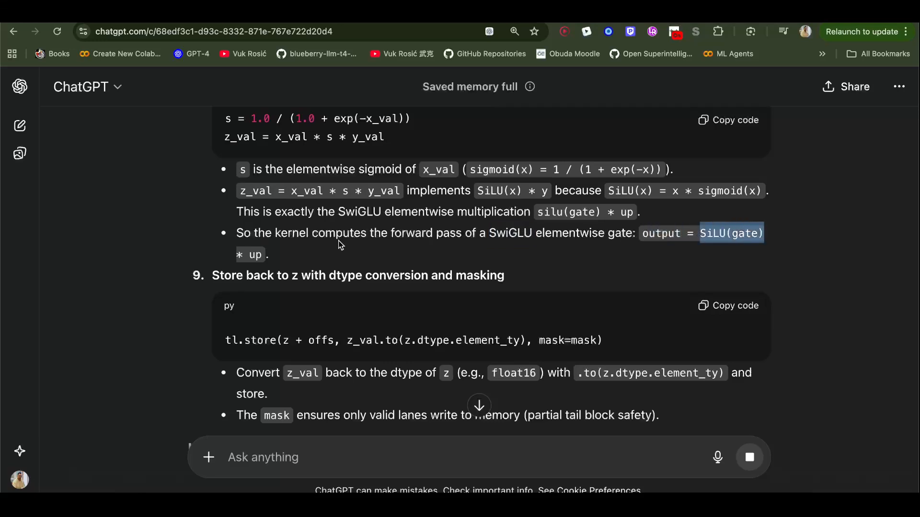
mouse_move(250, 255)
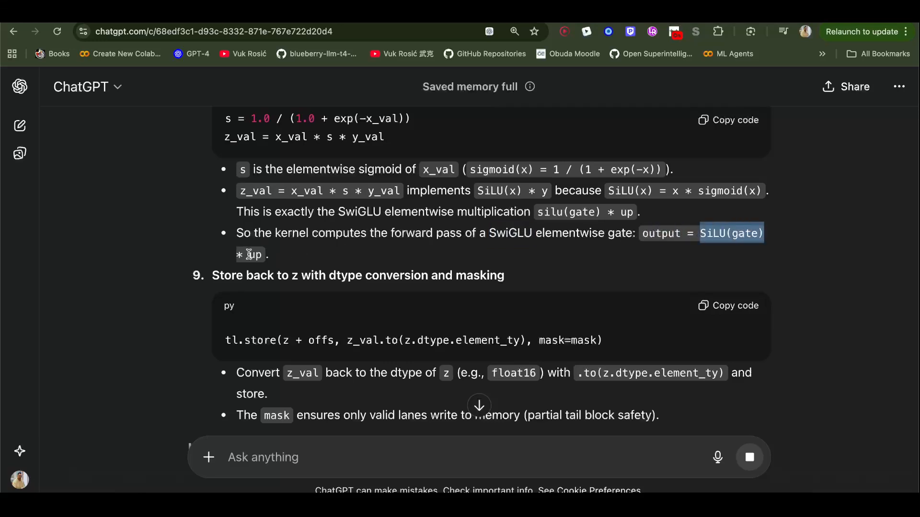
scroll(down, 3)
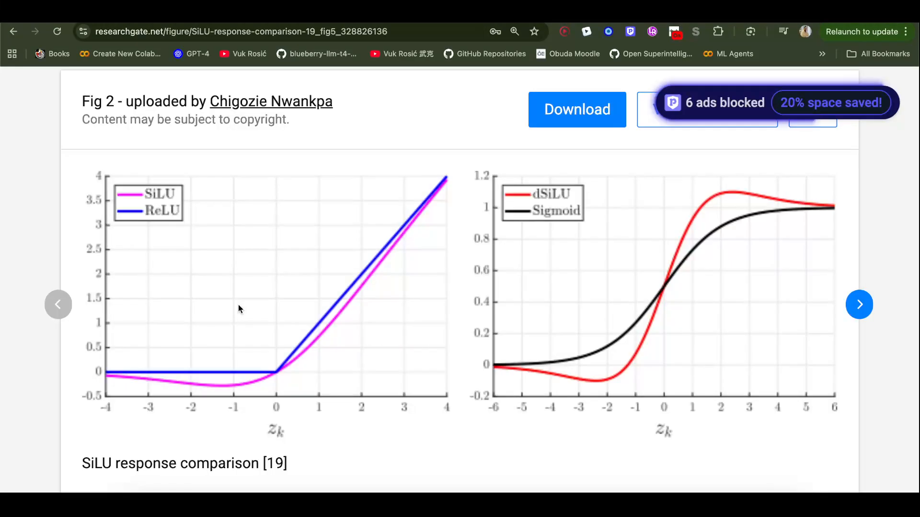
mouse_move(171, 346)
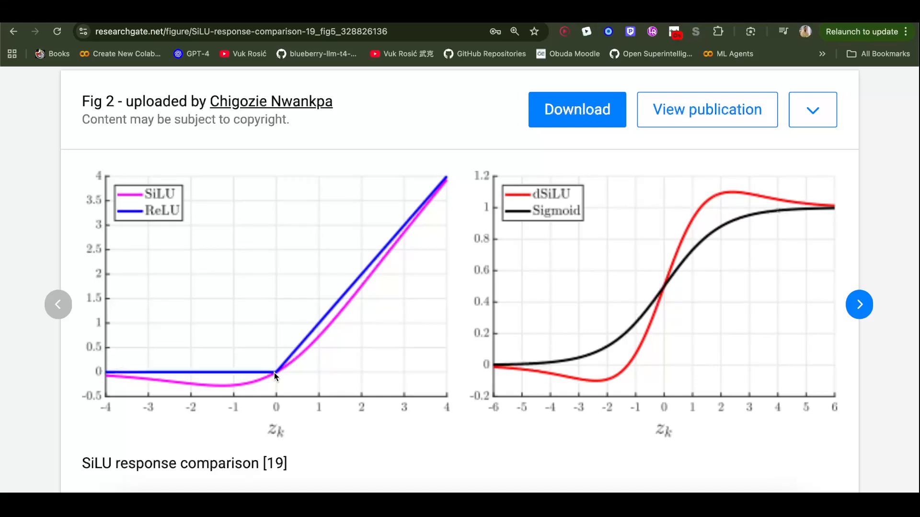
mouse_move(289, 375)
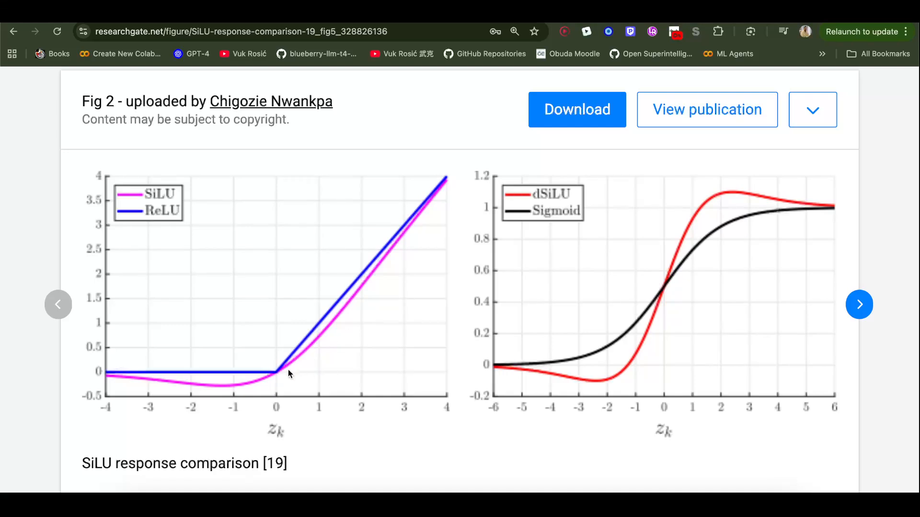
mouse_move(277, 379)
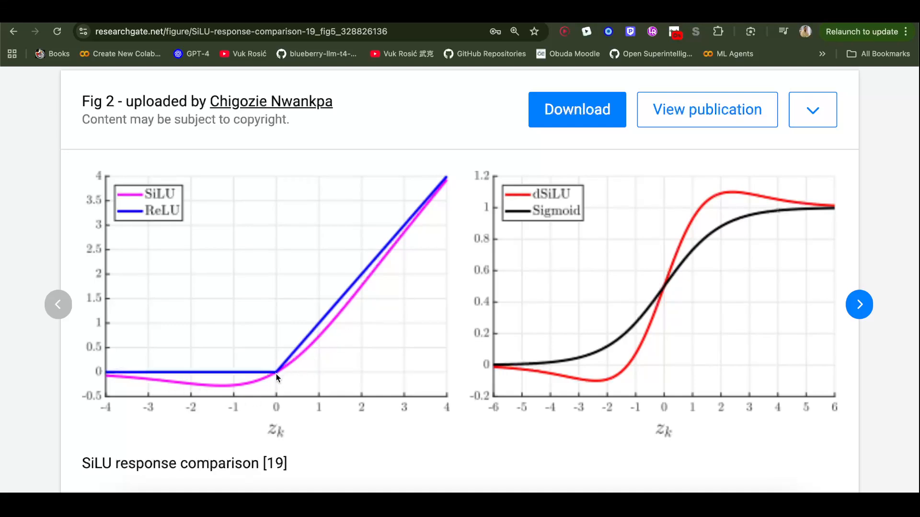
mouse_move(230, 390)
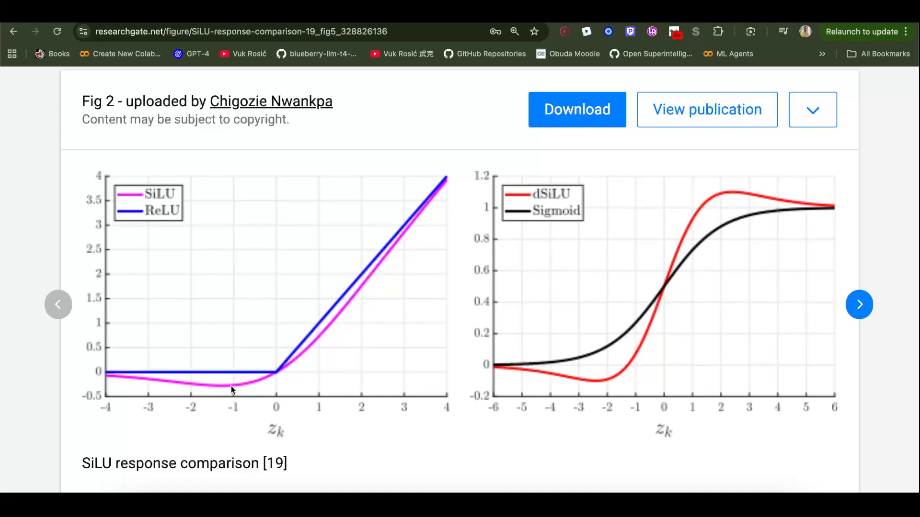
mouse_move(172, 383)
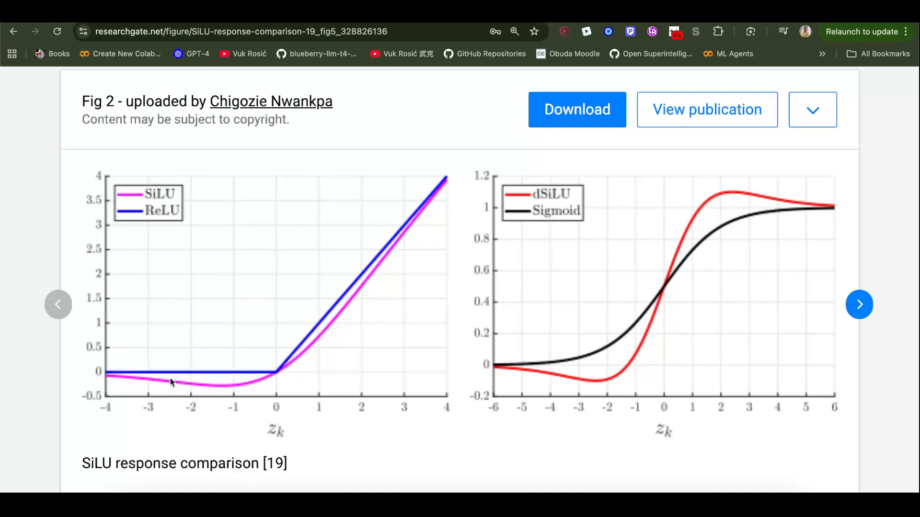
mouse_move(105, 378)
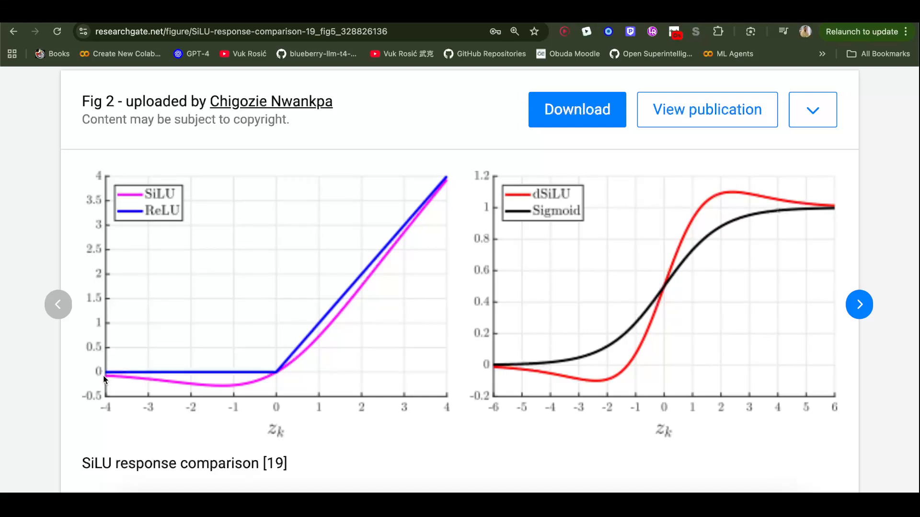
mouse_move(279, 372)
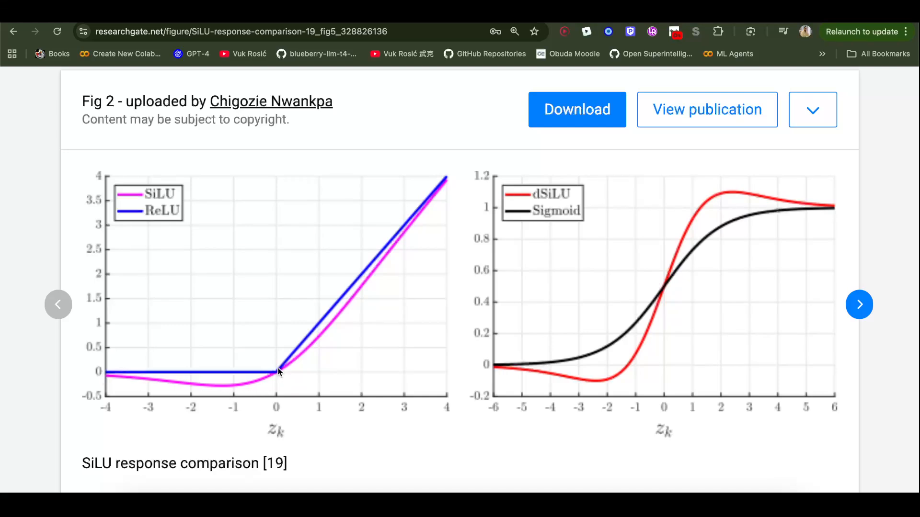
mouse_move(353, 311)
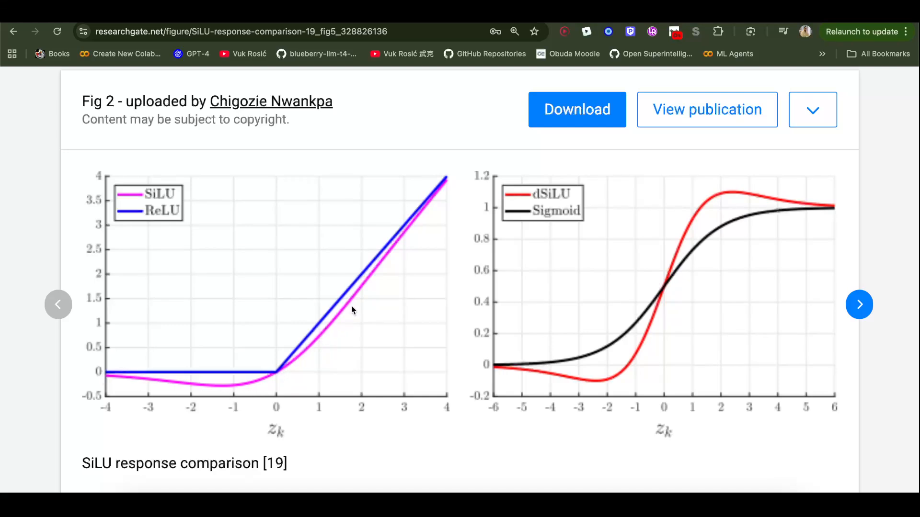
mouse_move(459, 169)
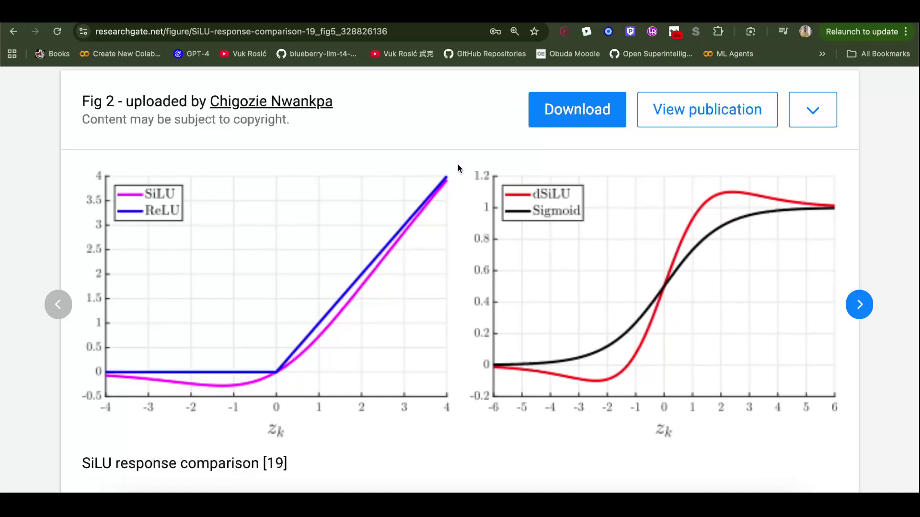
mouse_move(454, 167)
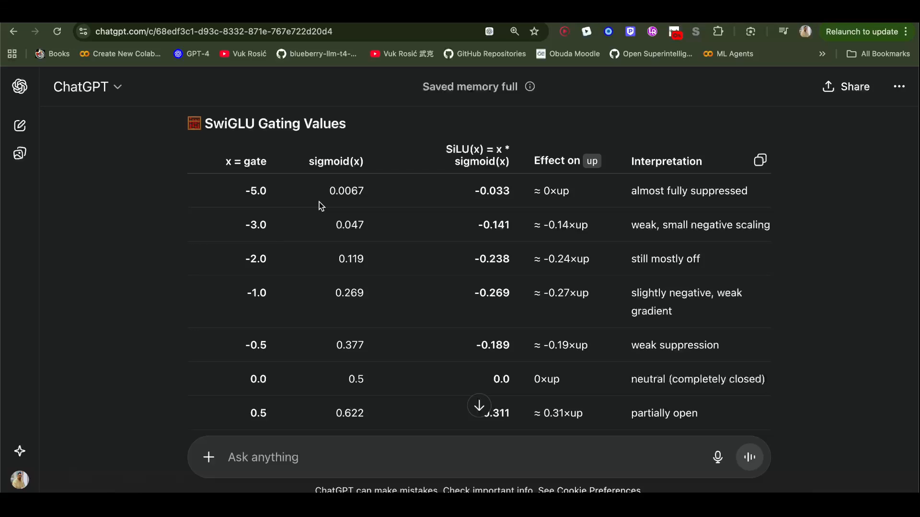
mouse_move(226, 162)
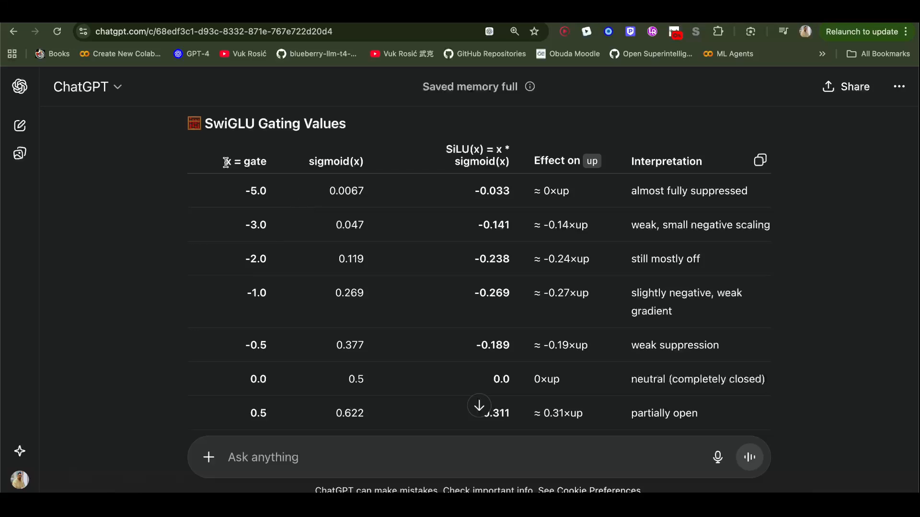
- Highlight the x = gate column heading and a gate value in the gating table
double_click(245, 161)
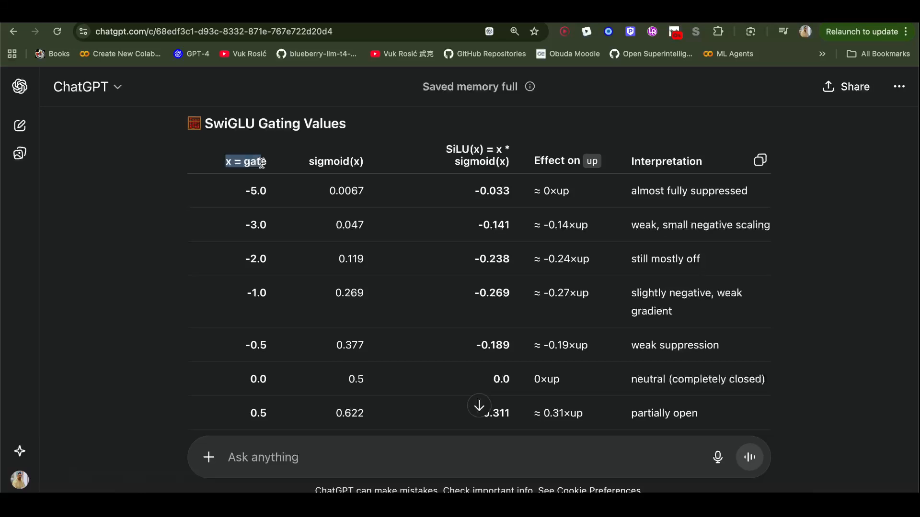
scroll(down, 3)
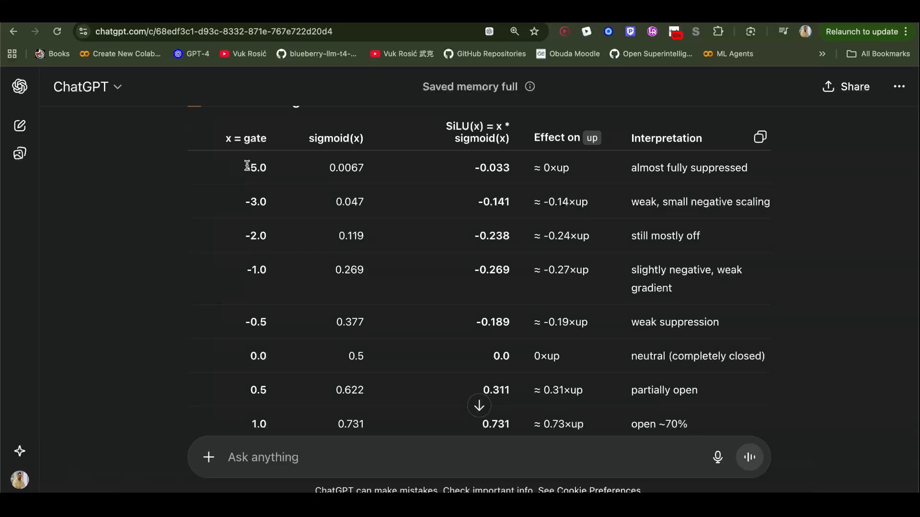
double_click(255, 168)
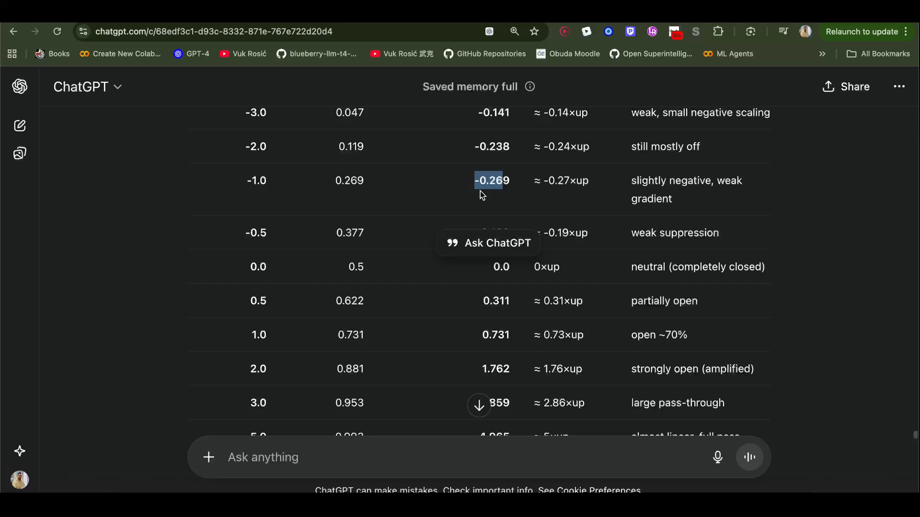
scroll(down, 3)
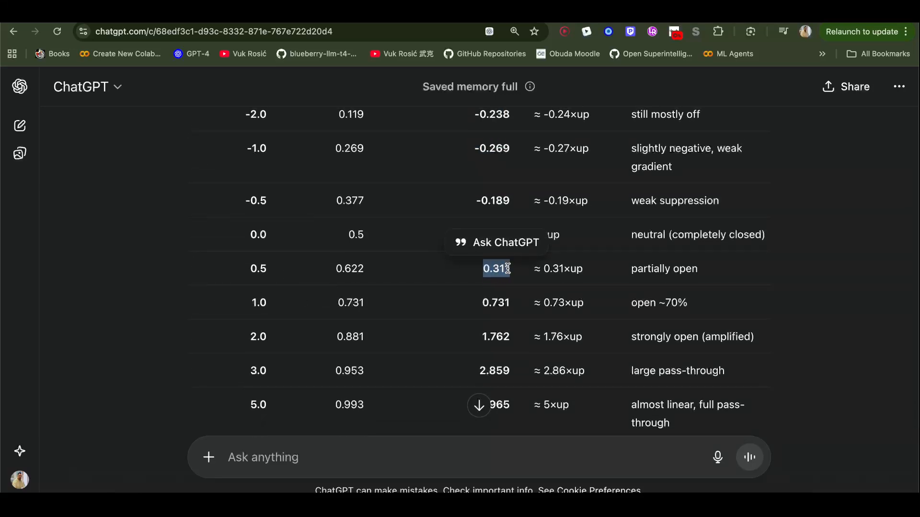
mouse_move(288, 342)
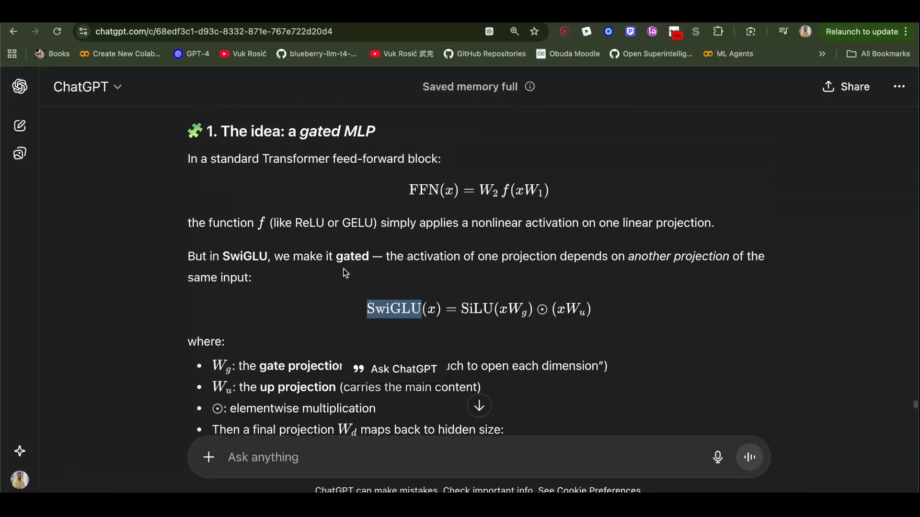
scroll(up, 3)
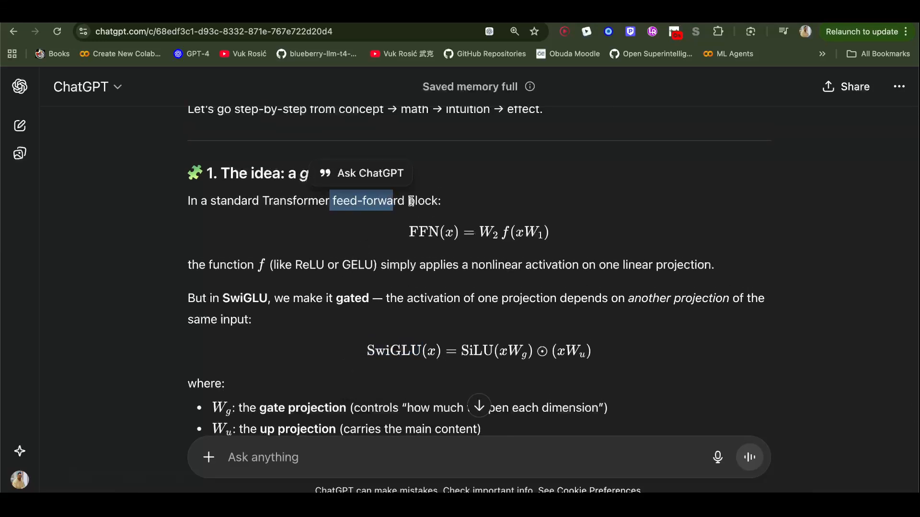
mouse_move(516, 233)
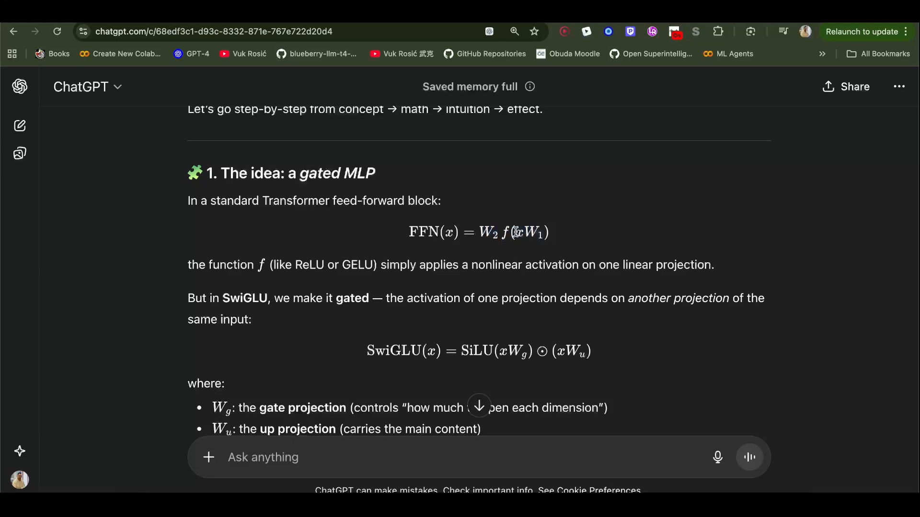
drag(514, 232, 545, 233)
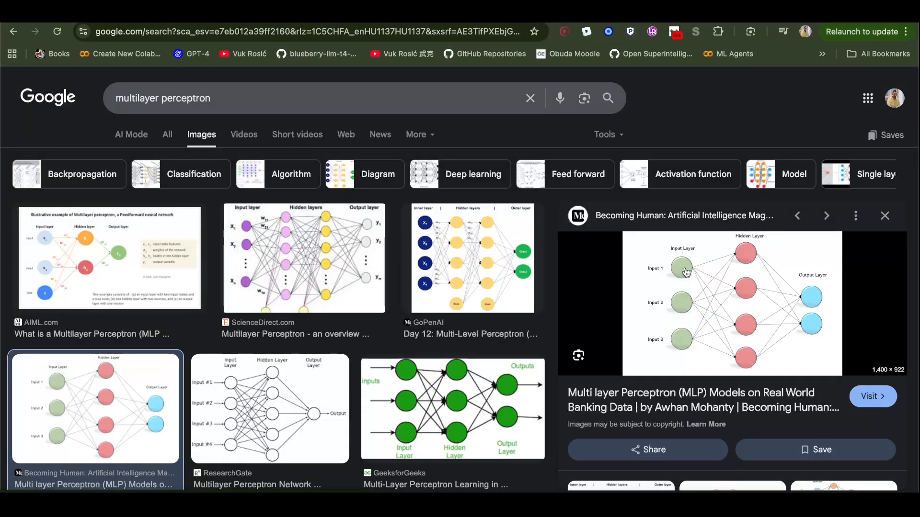
mouse_move(733, 251)
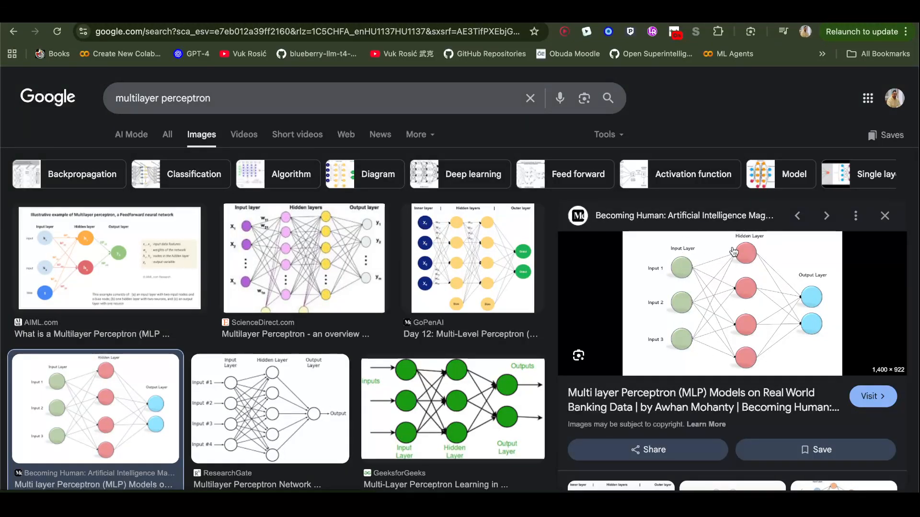
mouse_move(742, 260)
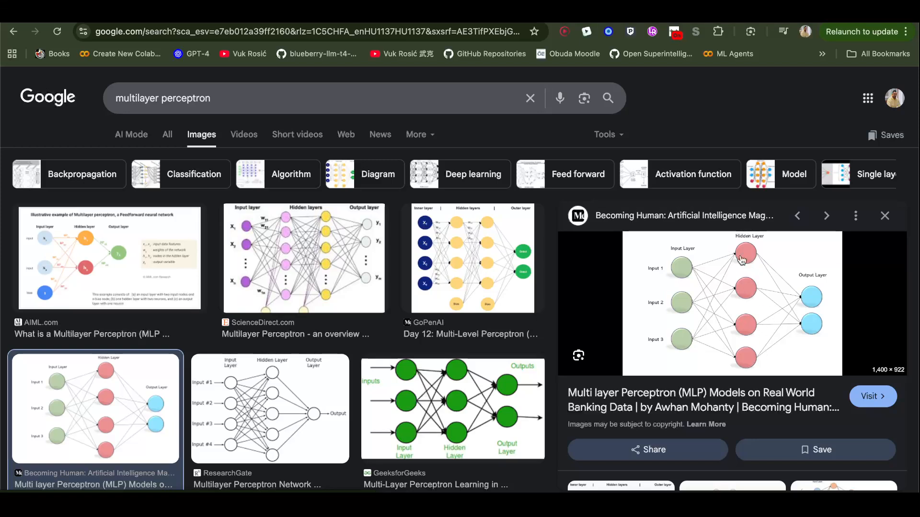
mouse_move(749, 266)
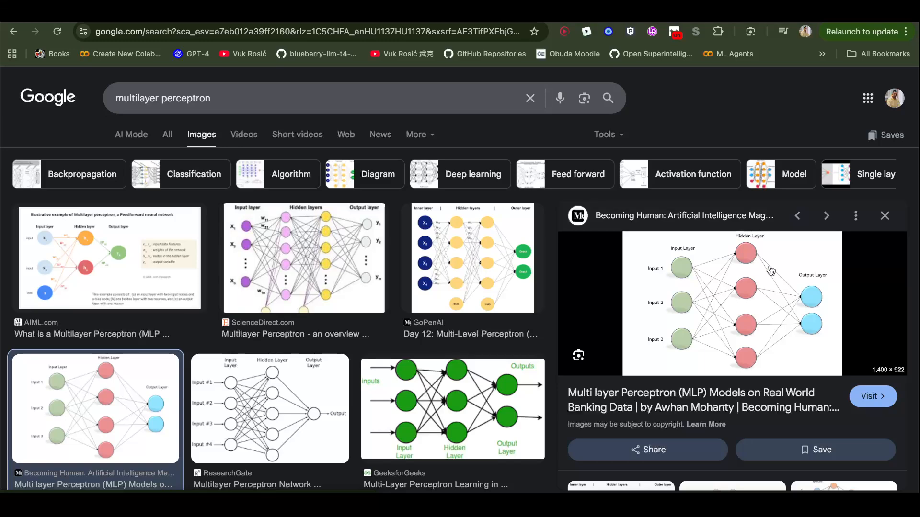
mouse_move(804, 305)
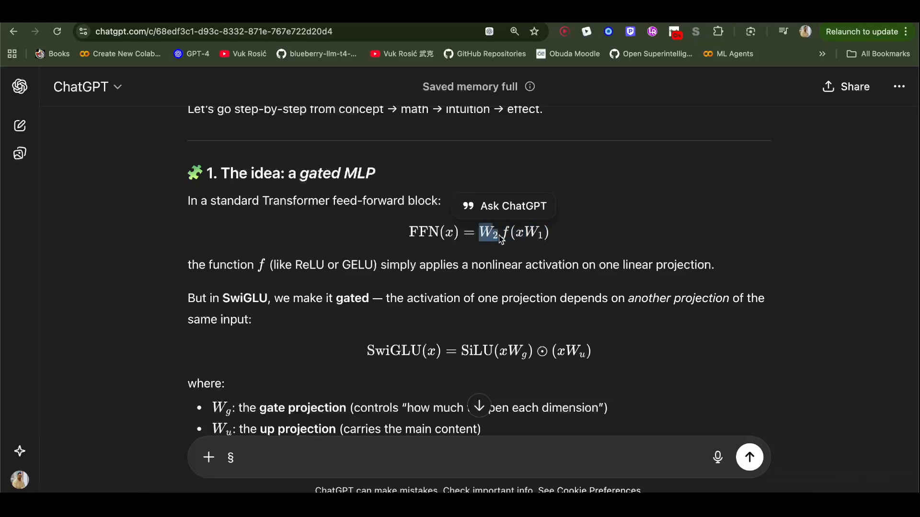
scroll(down, 3)
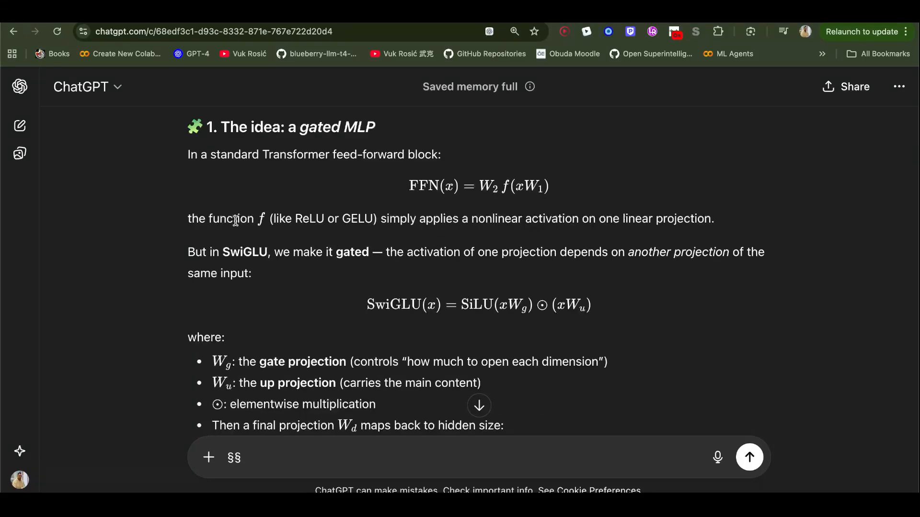
mouse_move(290, 221)
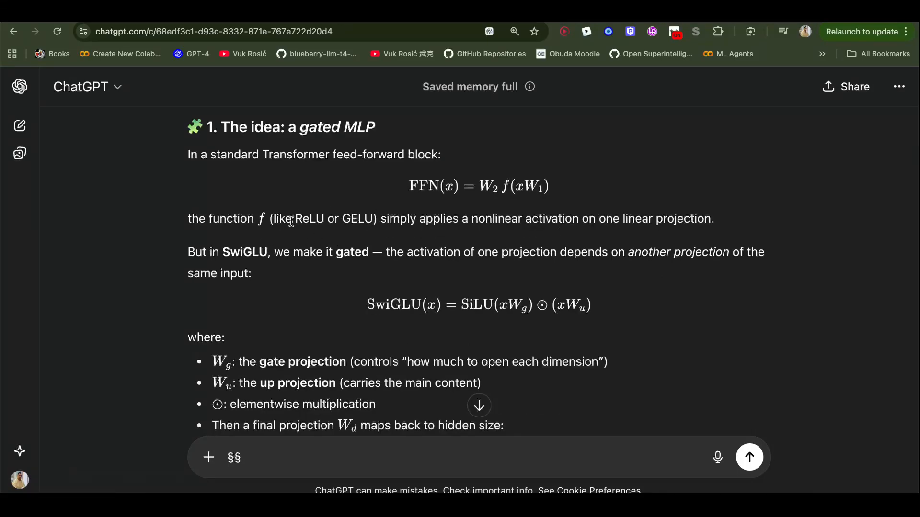
drag(387, 218, 454, 218)
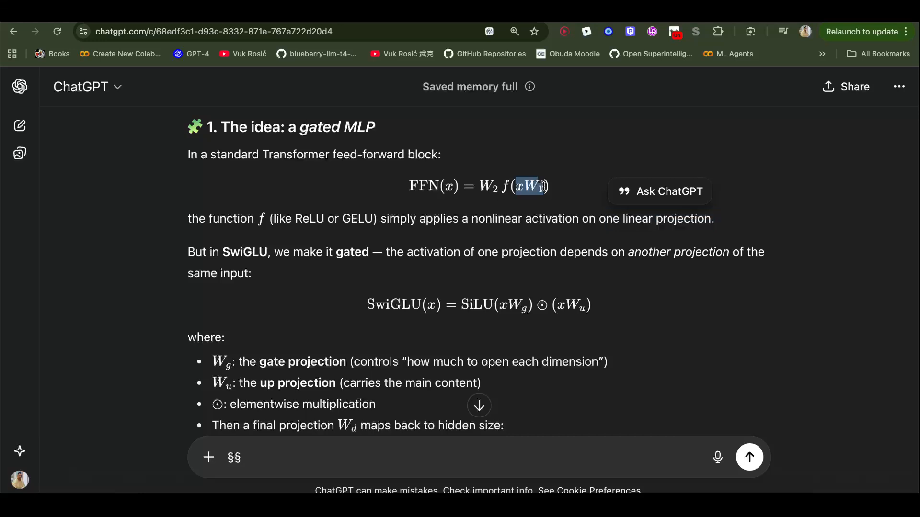
drag(542, 186, 501, 186)
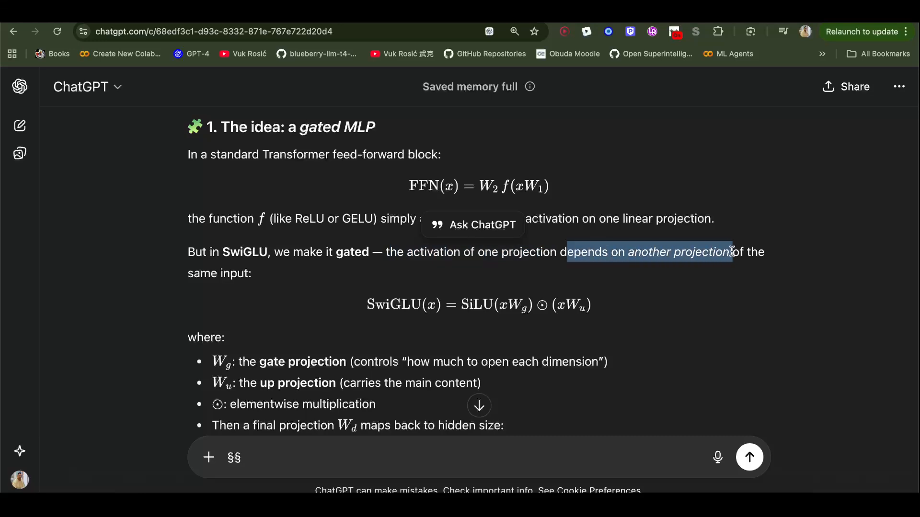
scroll(down, 3)
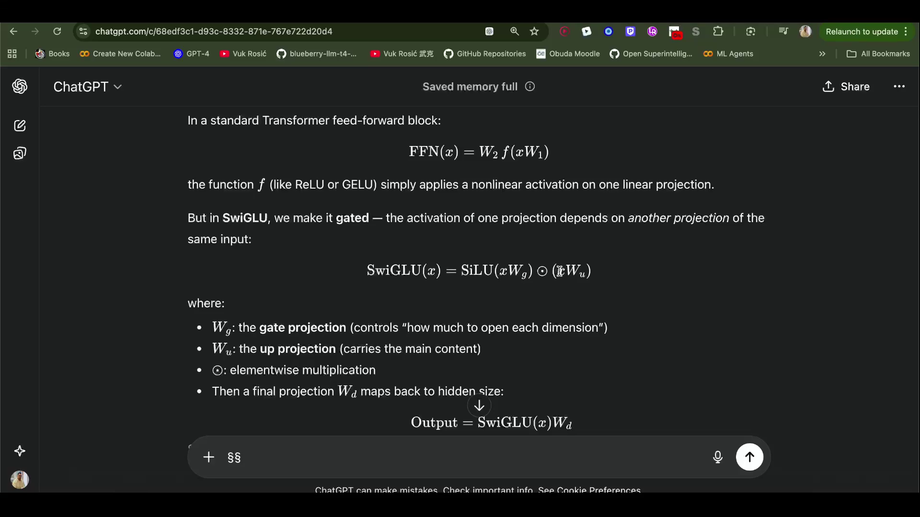
drag(556, 270, 587, 270)
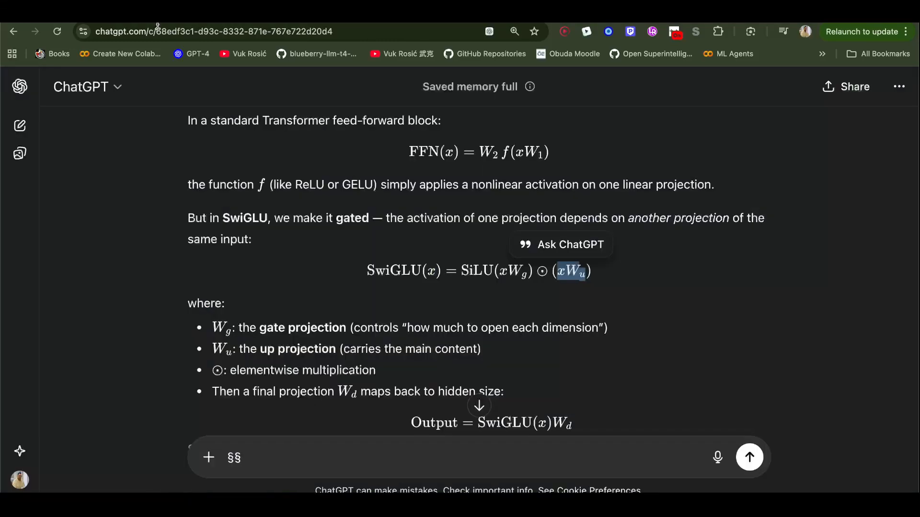
mouse_move(541, 271)
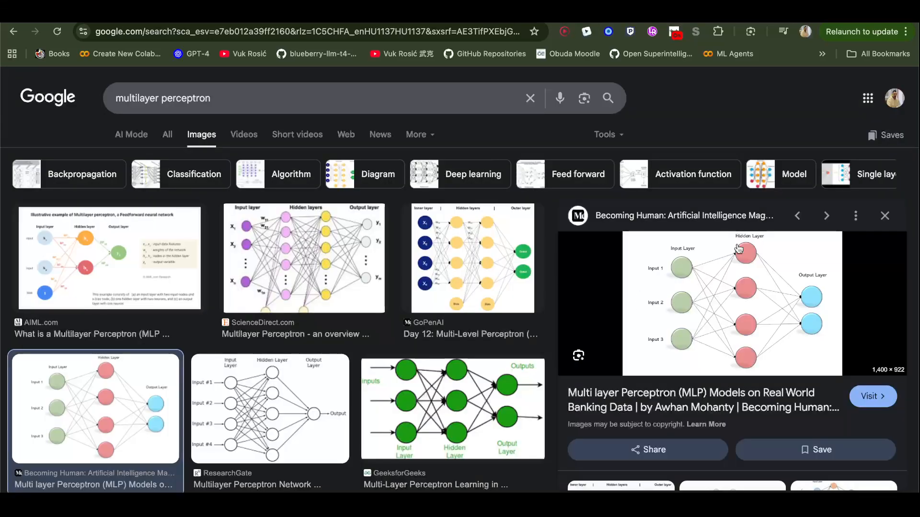
mouse_move(735, 341)
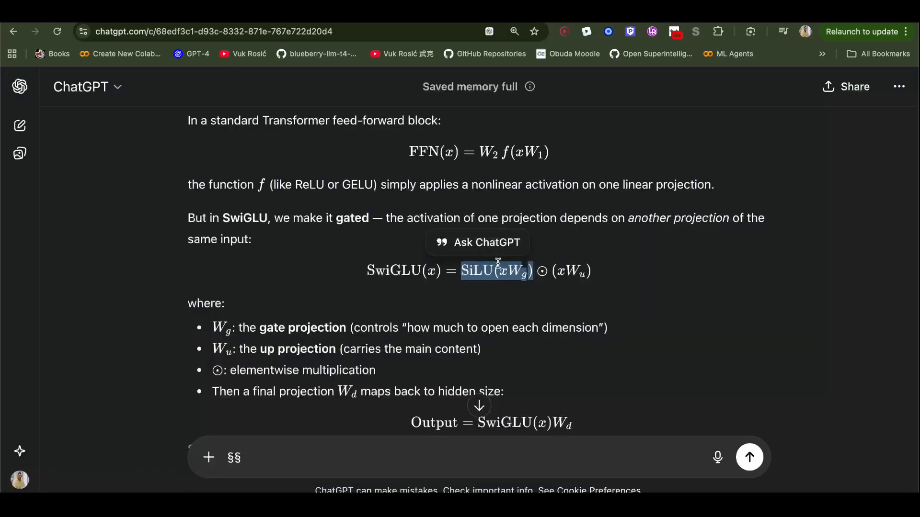
- Highlight the -3 gate value and the xWg and SiLU(gate) column headings
scroll(down, 3)
text(§)
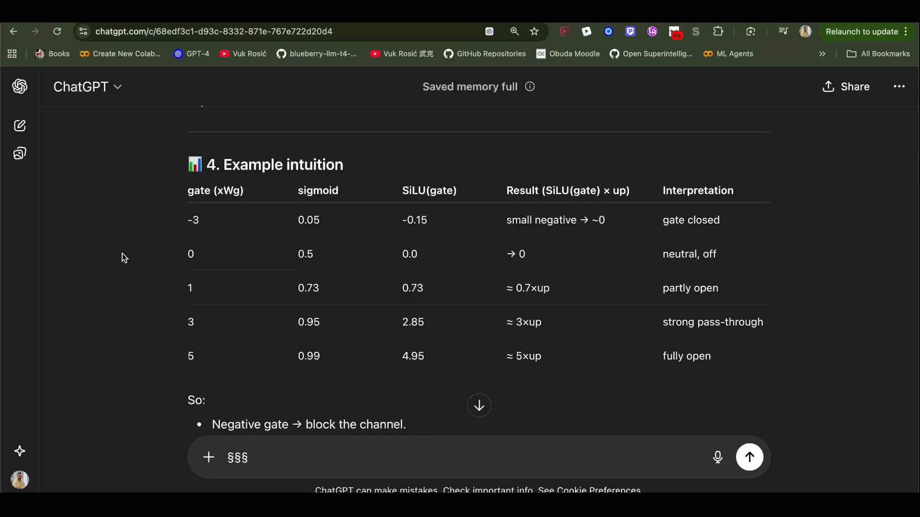
double_click(193, 220)
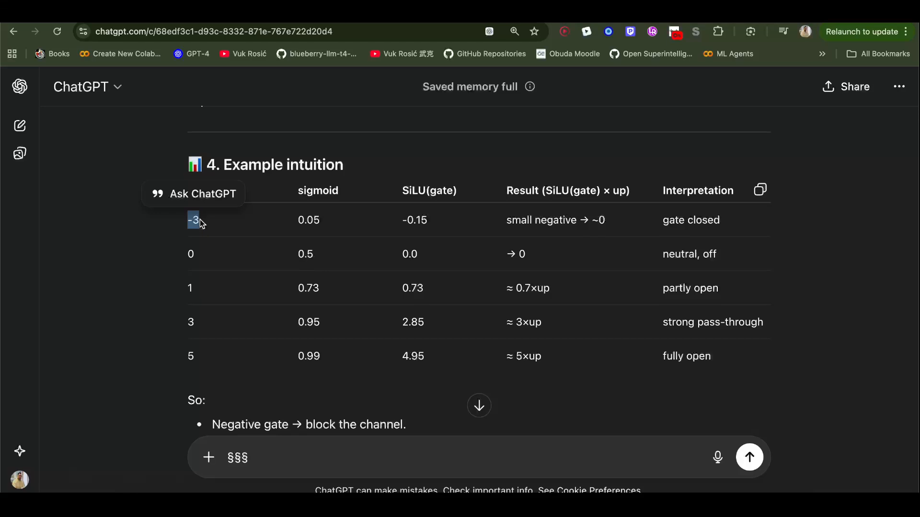
scroll(down, 3)
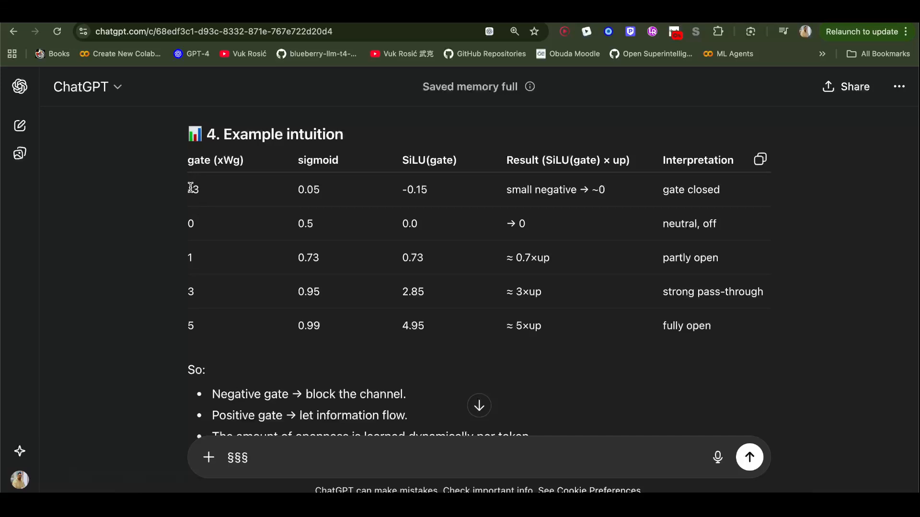
double_click(229, 160)
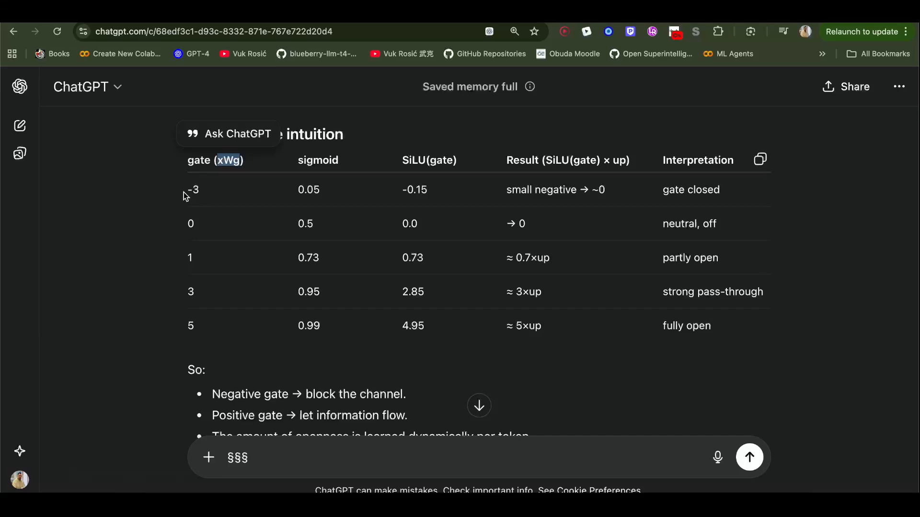
mouse_move(448, 208)
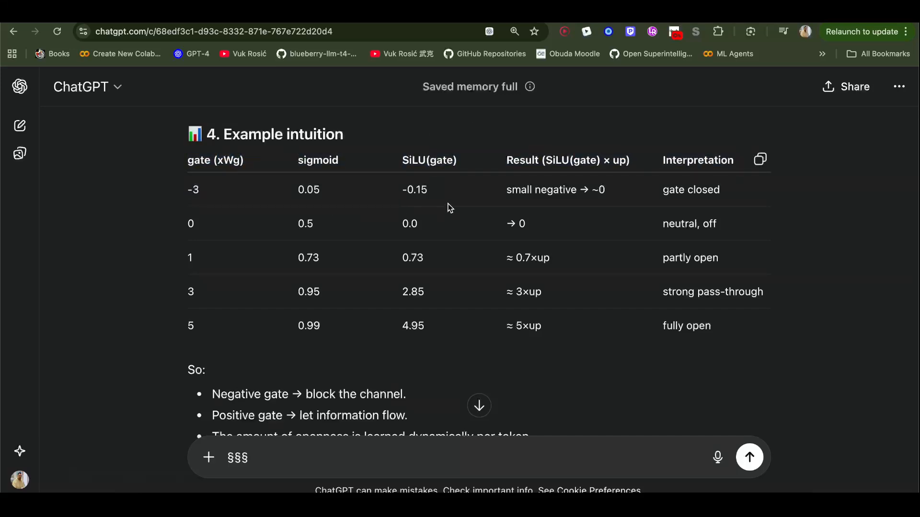
mouse_move(513, 190)
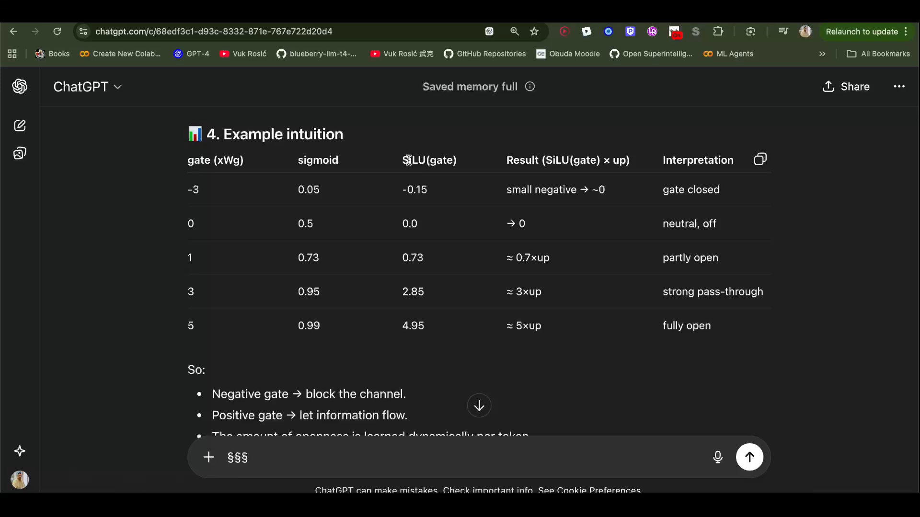
double_click(414, 190)
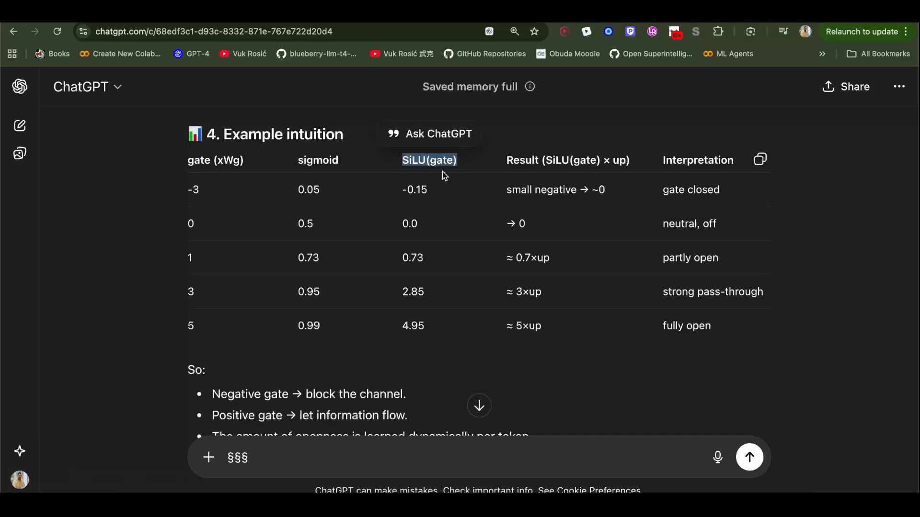
text(§)
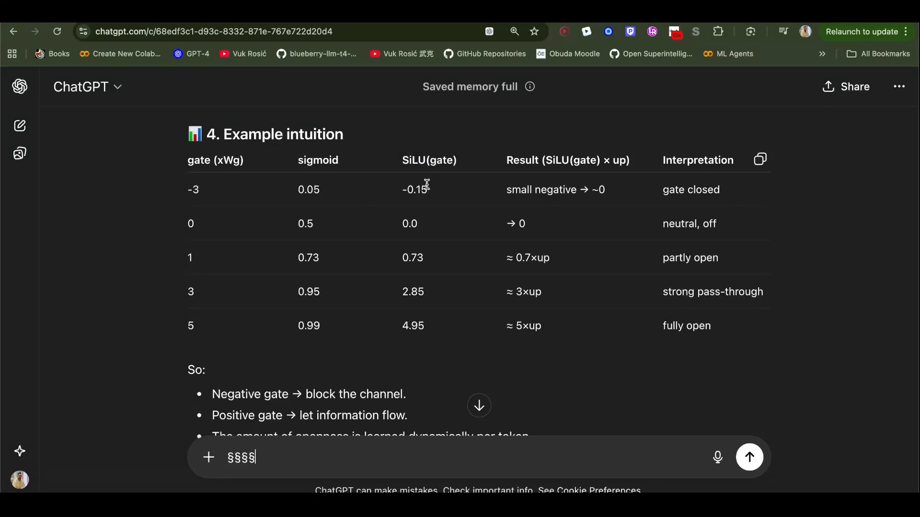
mouse_move(602, 161)
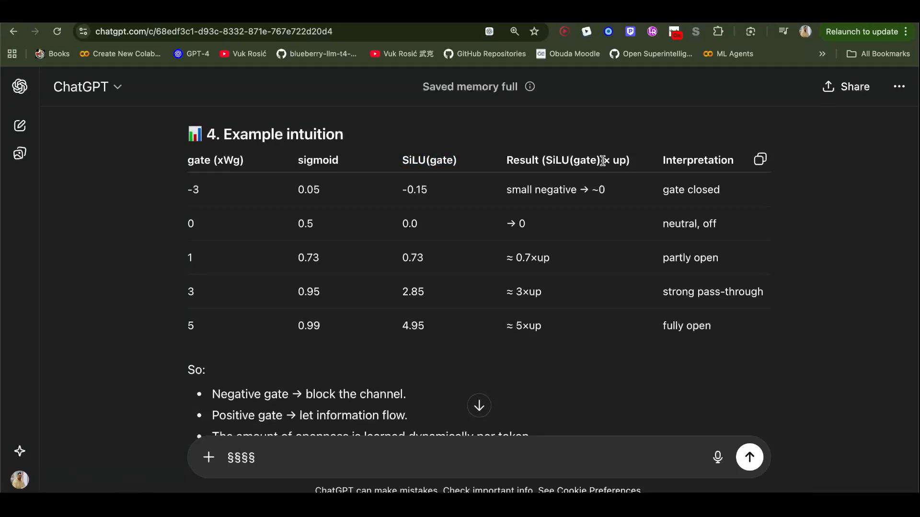
- Highlight the Result column heading and the ≈ 5×up and ≈ 3×up results
drag(546, 160, 624, 159)
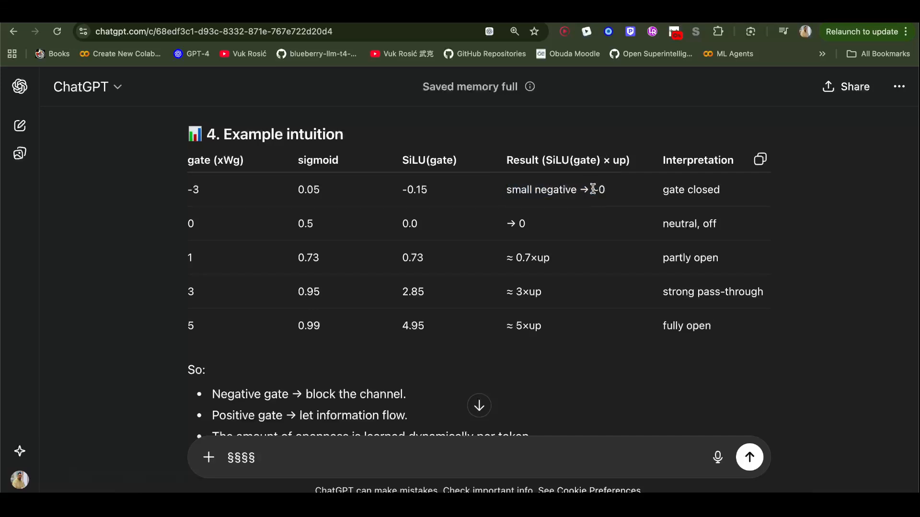
double_click(619, 160)
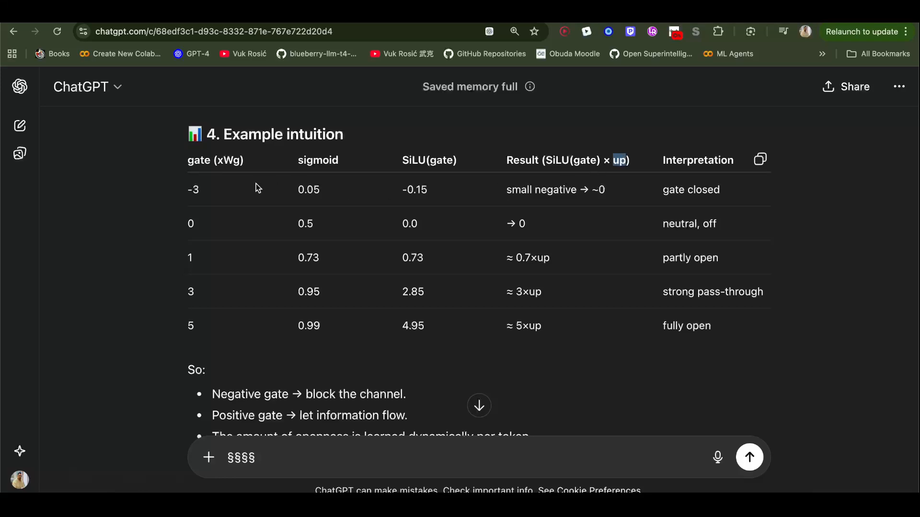
double_click(215, 161)
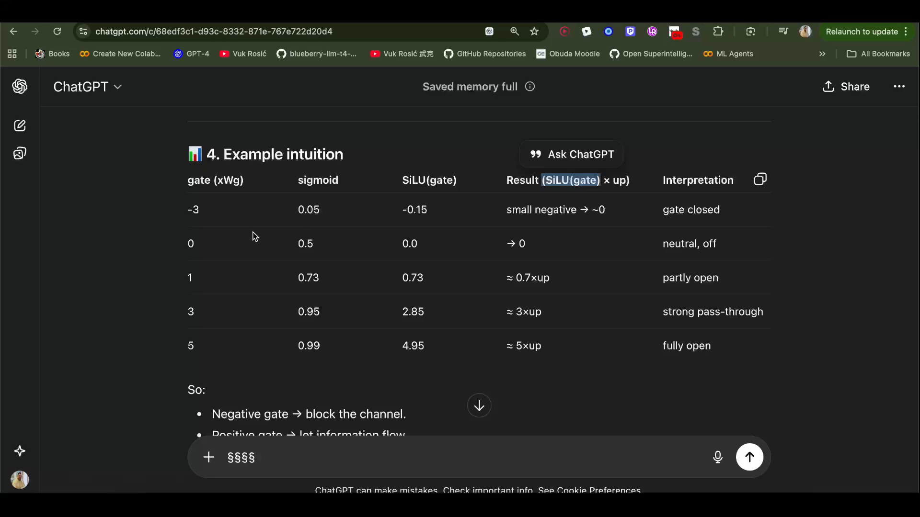
mouse_move(312, 266)
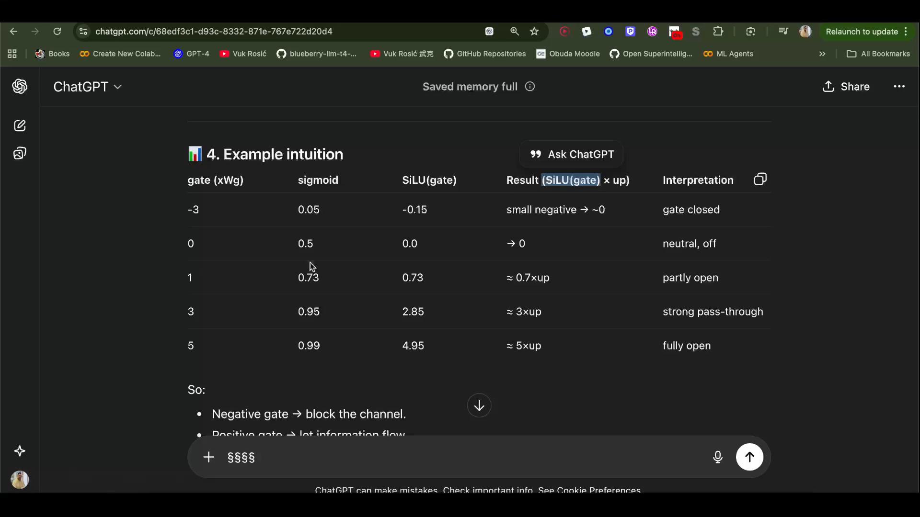
mouse_move(180, 338)
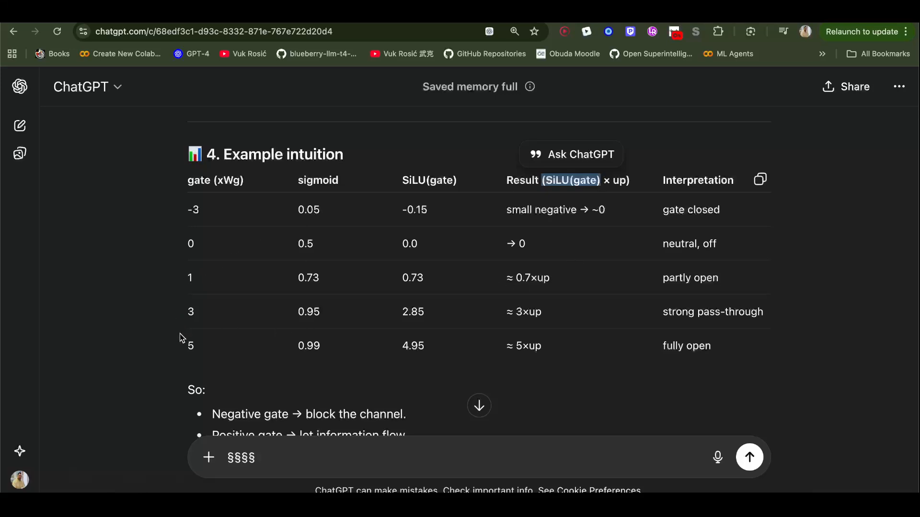
mouse_move(507, 312)
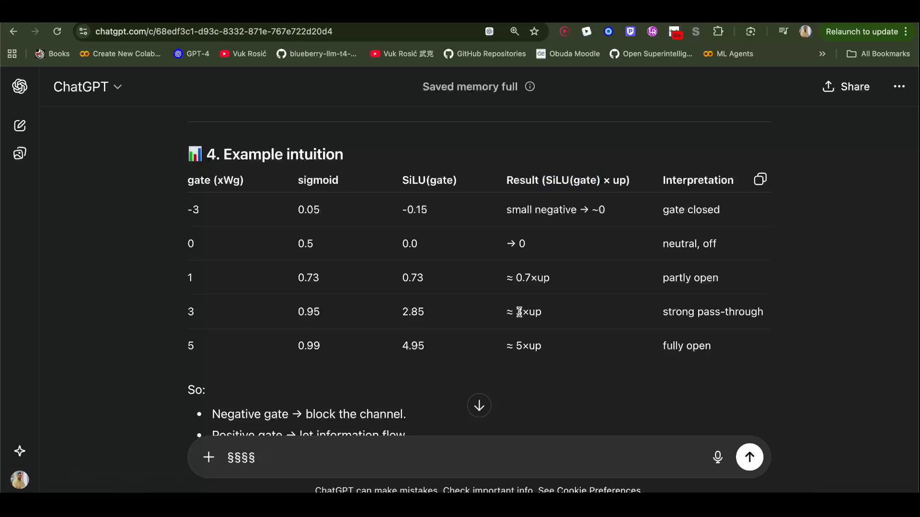
double_click(524, 345)
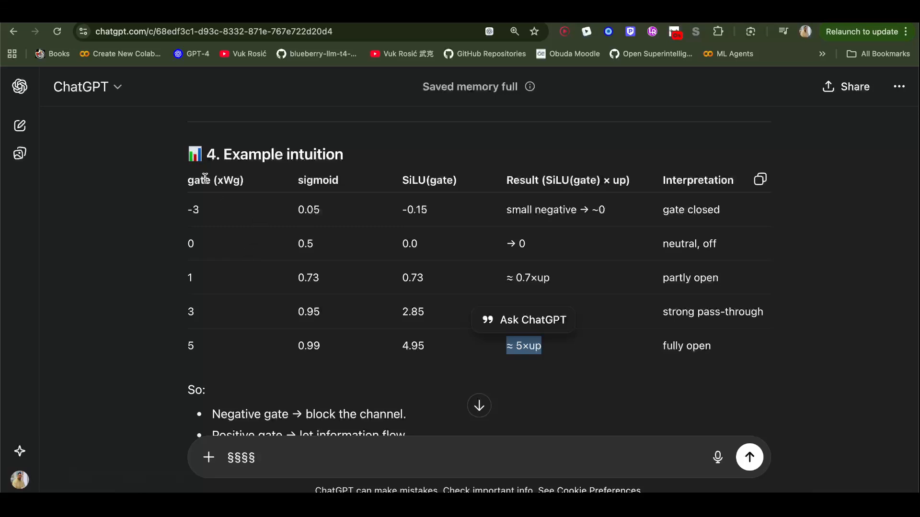
mouse_move(223, 180)
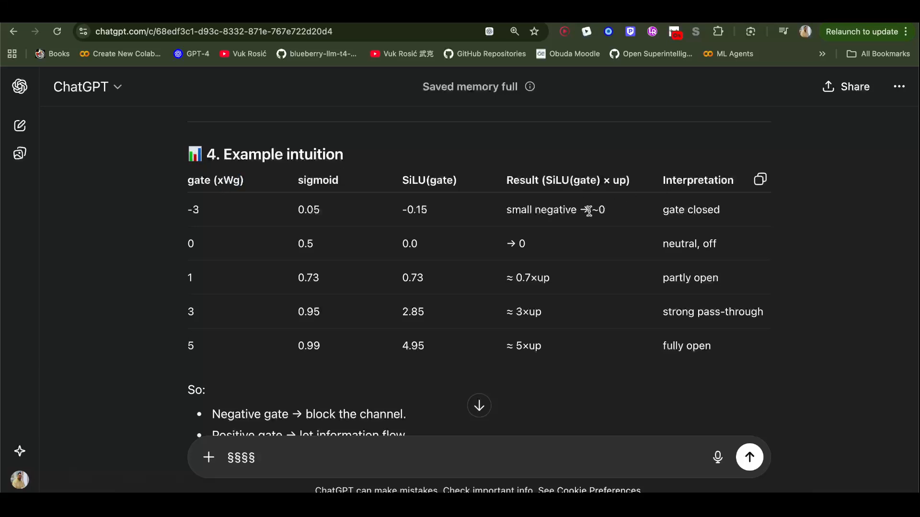
double_click(567, 181)
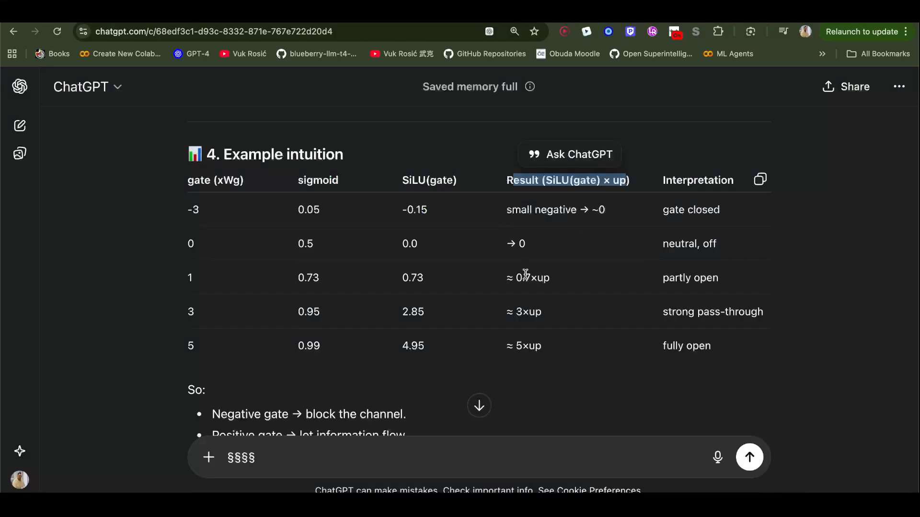
double_click(521, 312)
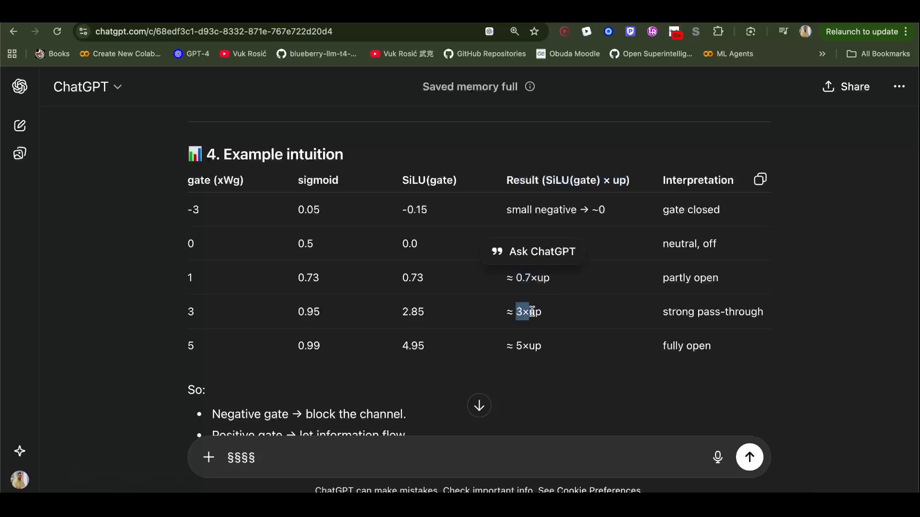